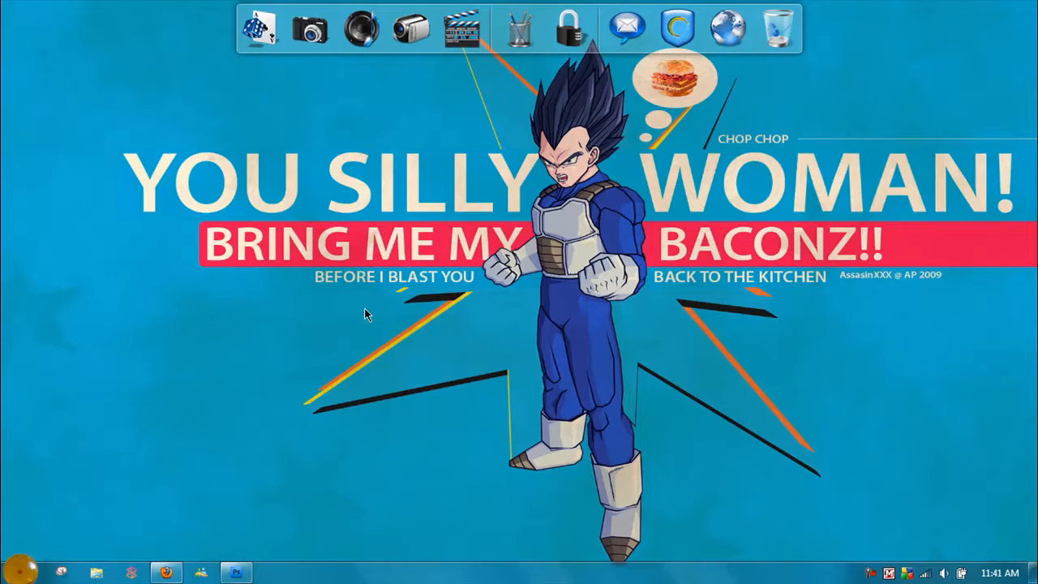
mouse_move(243, 471)
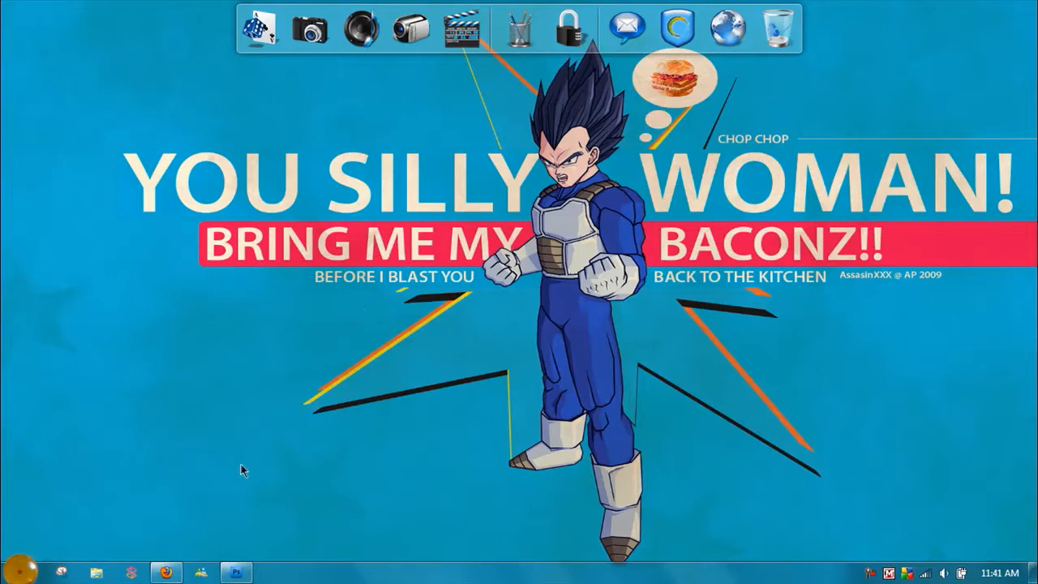
mouse_move(241, 430)
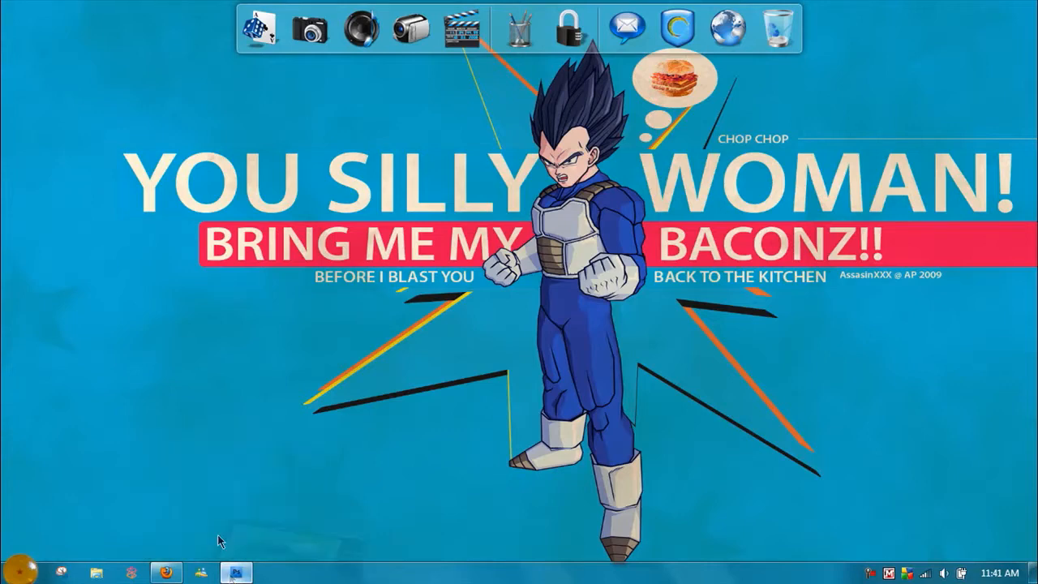
- Bring the Photoshop window with the golf ball photo to the front from the taskbar
left_click(236, 572)
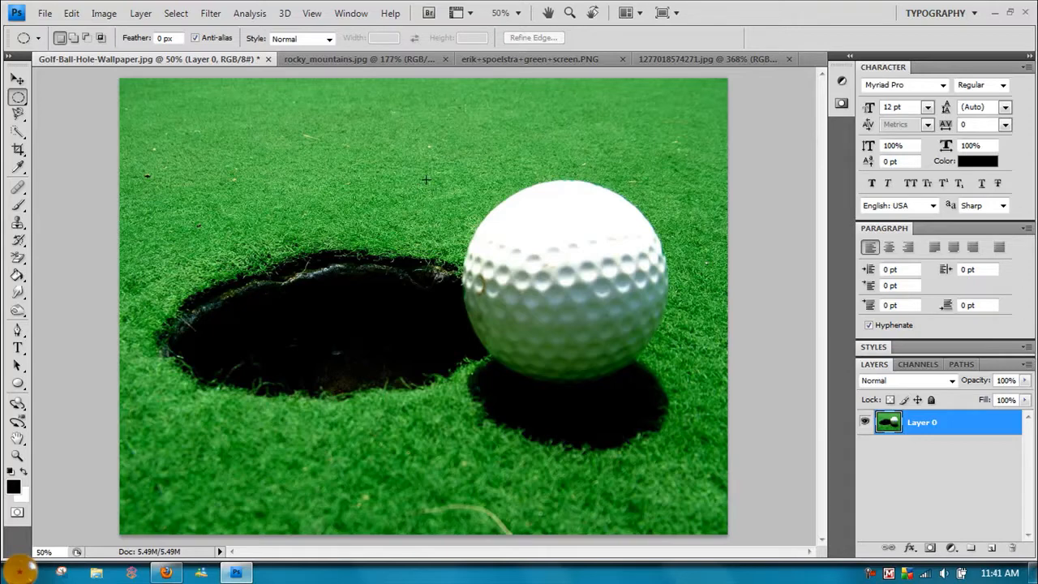
mouse_move(417, 183)
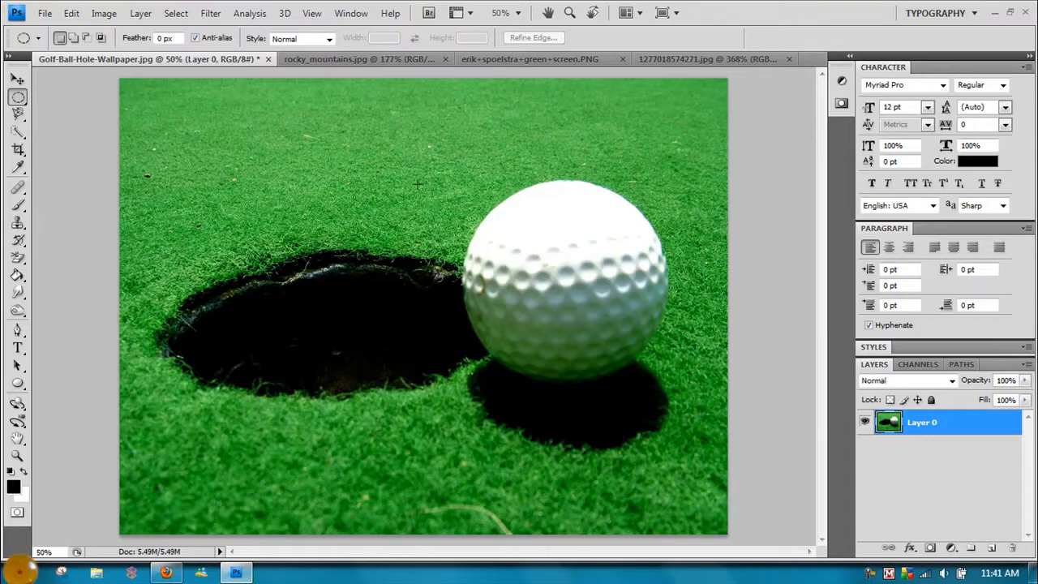
mouse_move(419, 170)
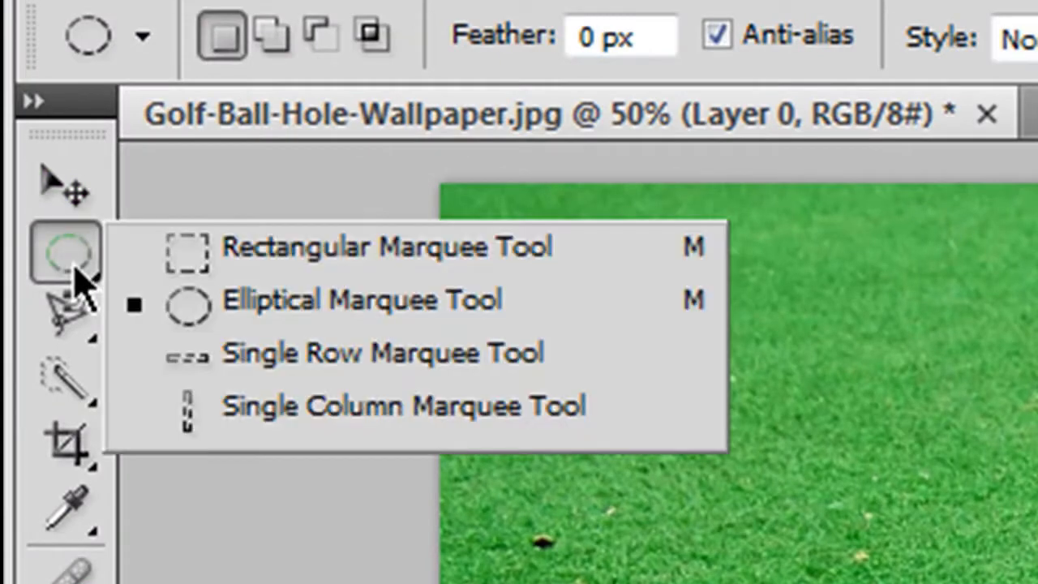
mouse_move(259, 304)
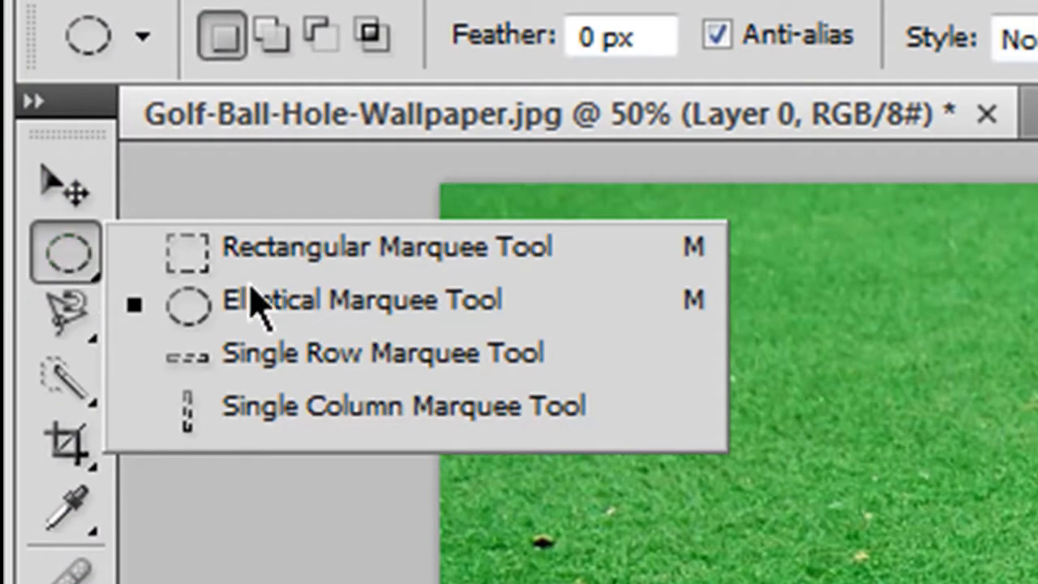
mouse_move(288, 312)
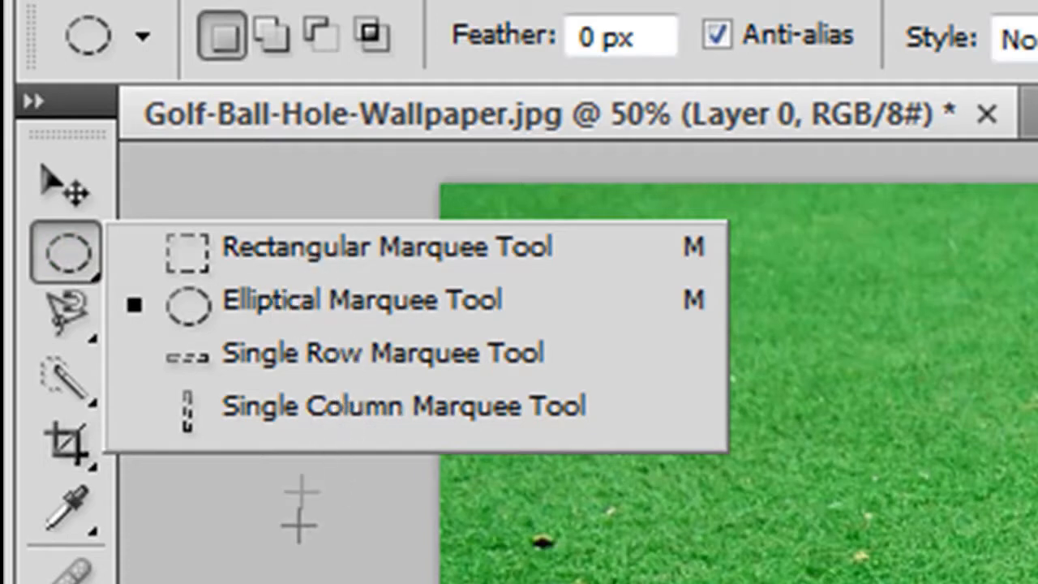
mouse_move(337, 341)
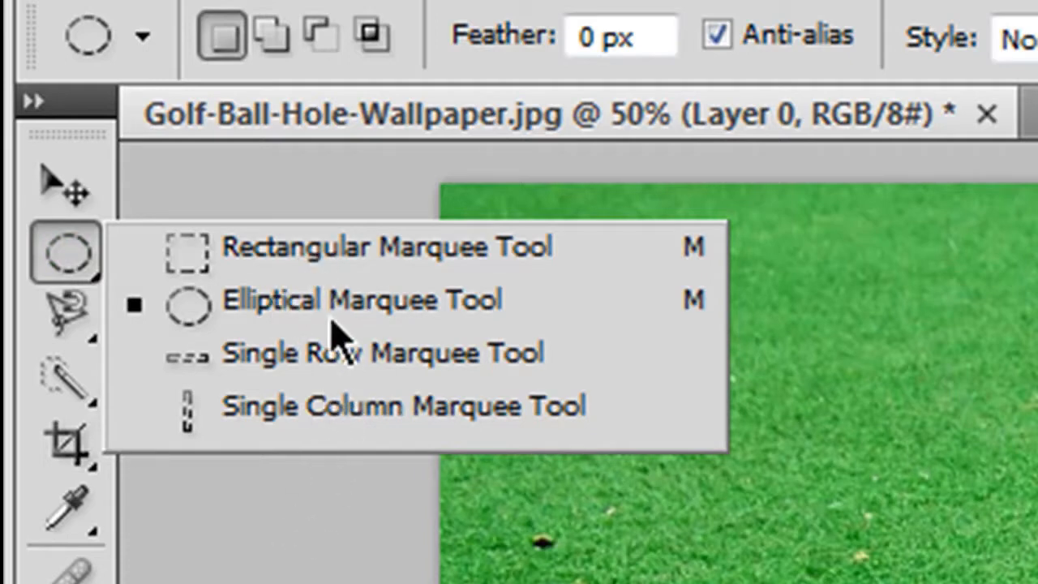
- Choose the Elliptical Marquee Tool from the marquee flyout
left_click(361, 300)
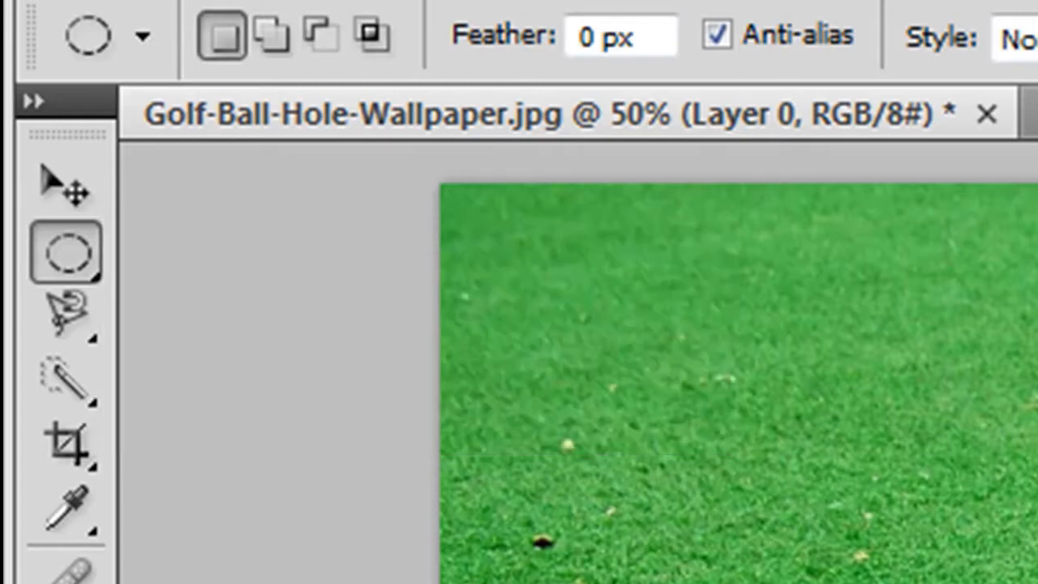
mouse_move(899, 419)
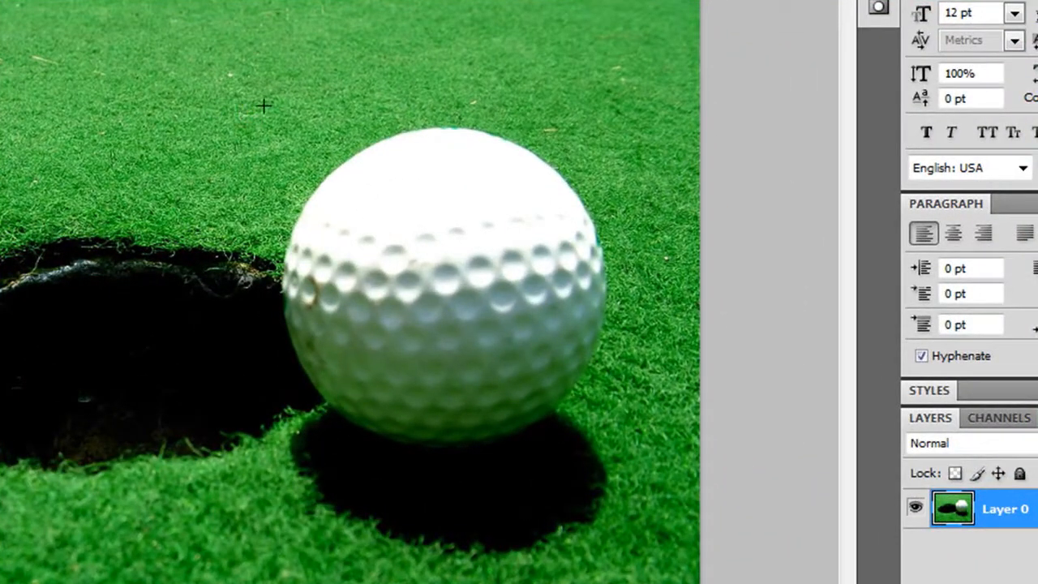
mouse_move(255, 110)
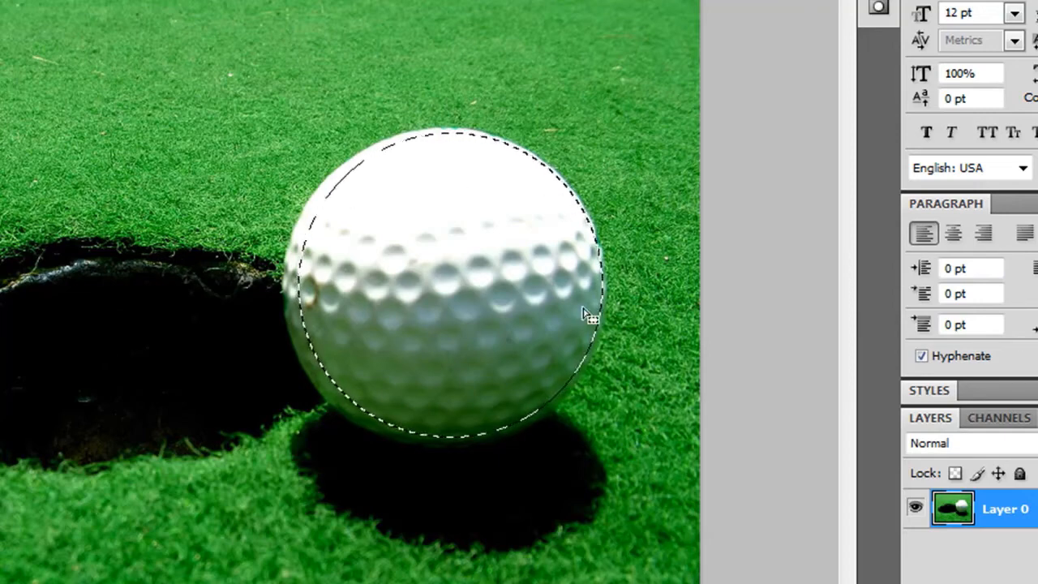
mouse_move(428, 185)
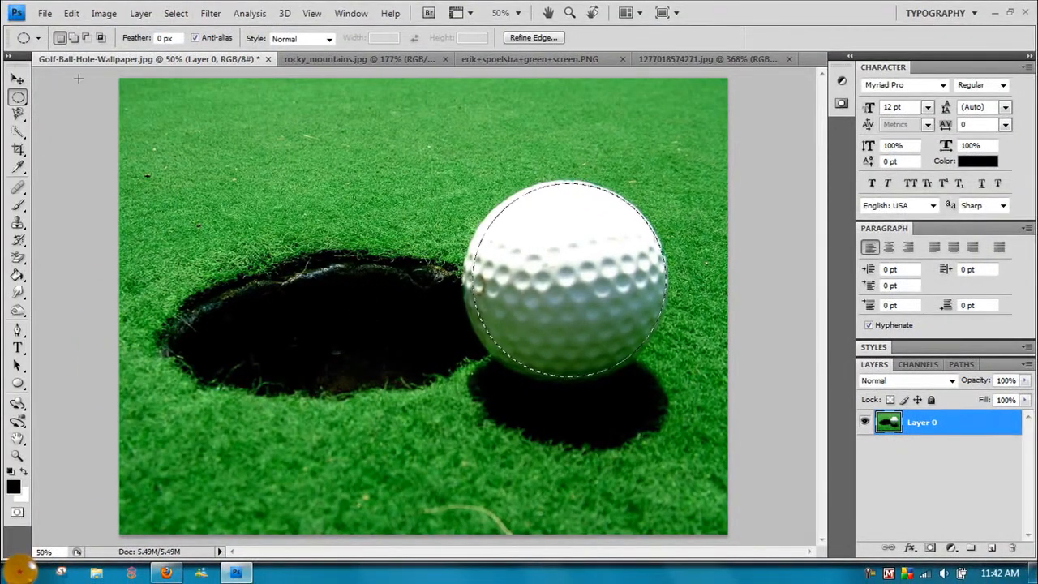
- Paste the ball into a new Clipboard-preset document, delete its Background layer, then close Untitled-1
left_click(45, 13)
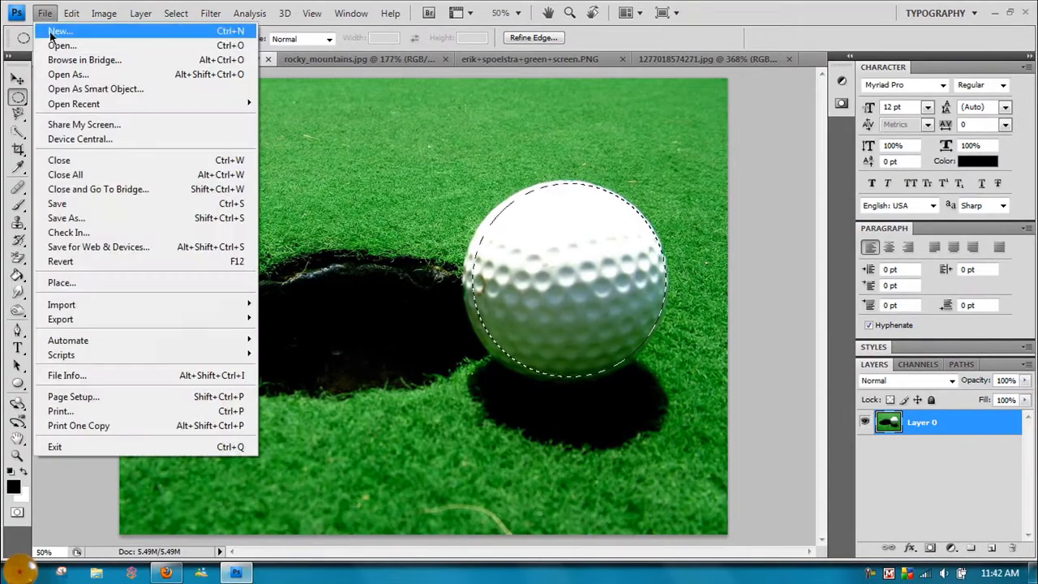
left_click(60, 31)
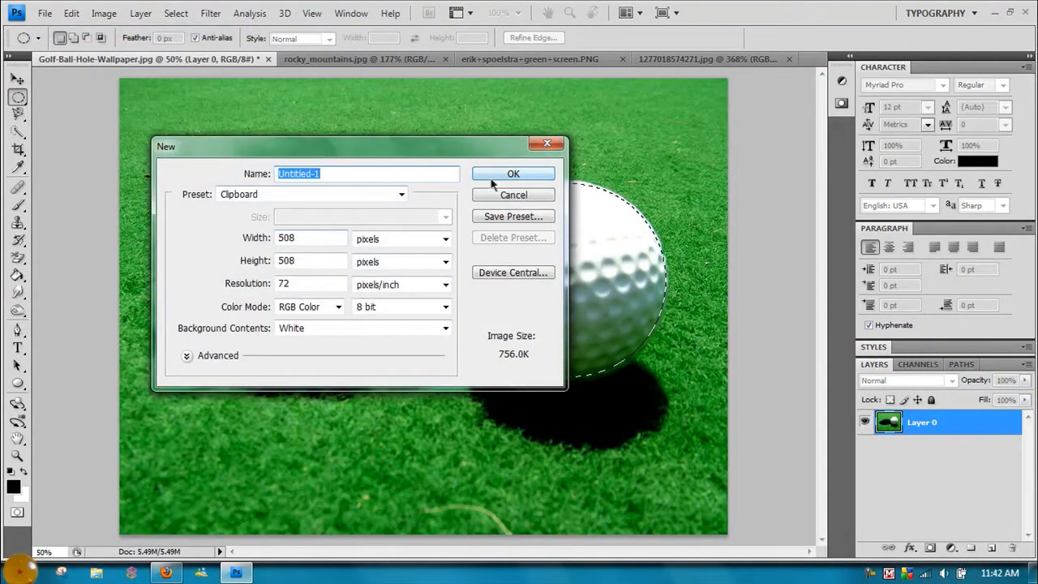
left_click(512, 173)
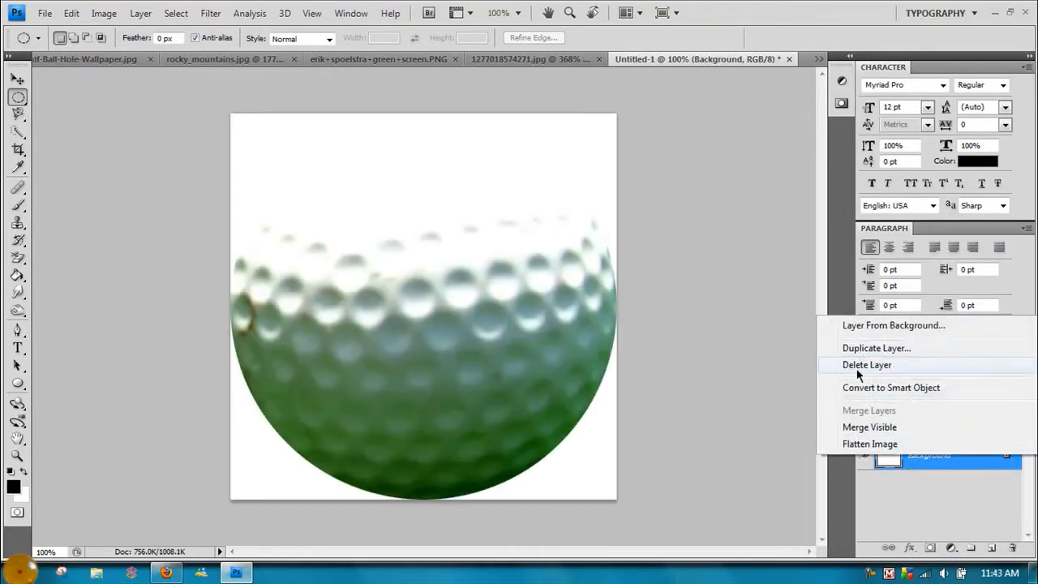
left_click(893, 324)
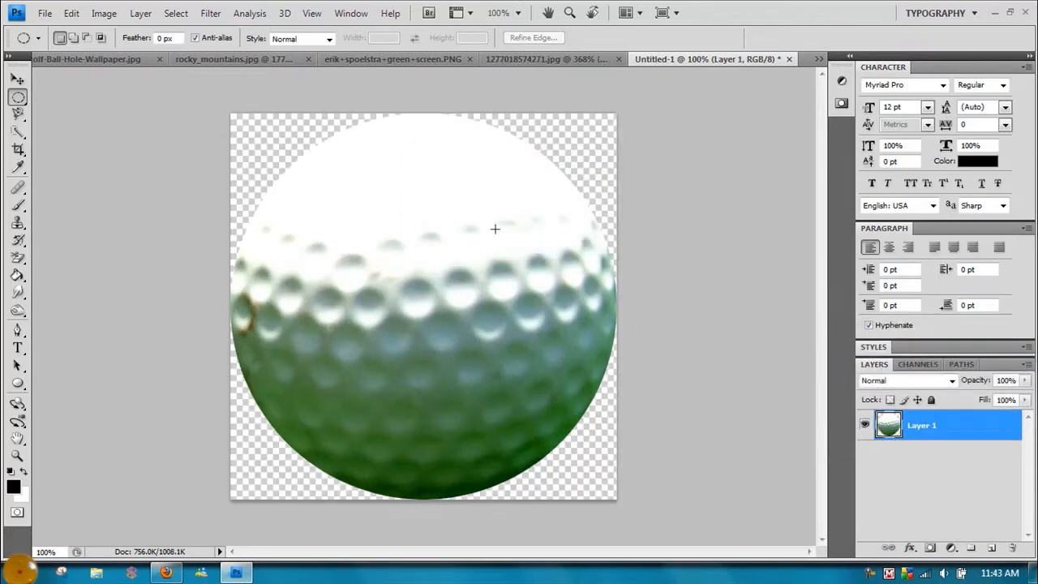
mouse_move(577, 435)
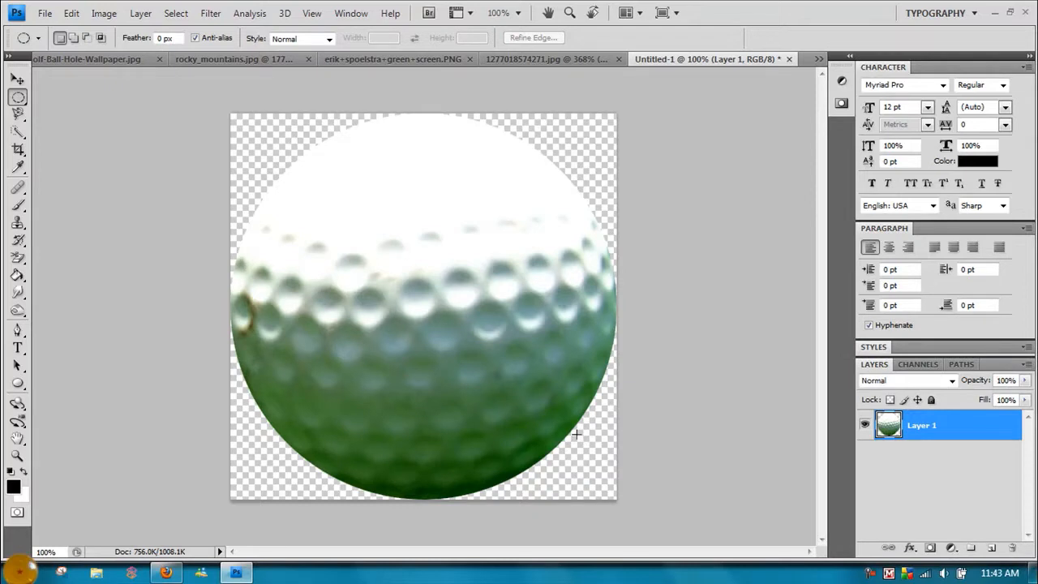
mouse_move(789, 61)
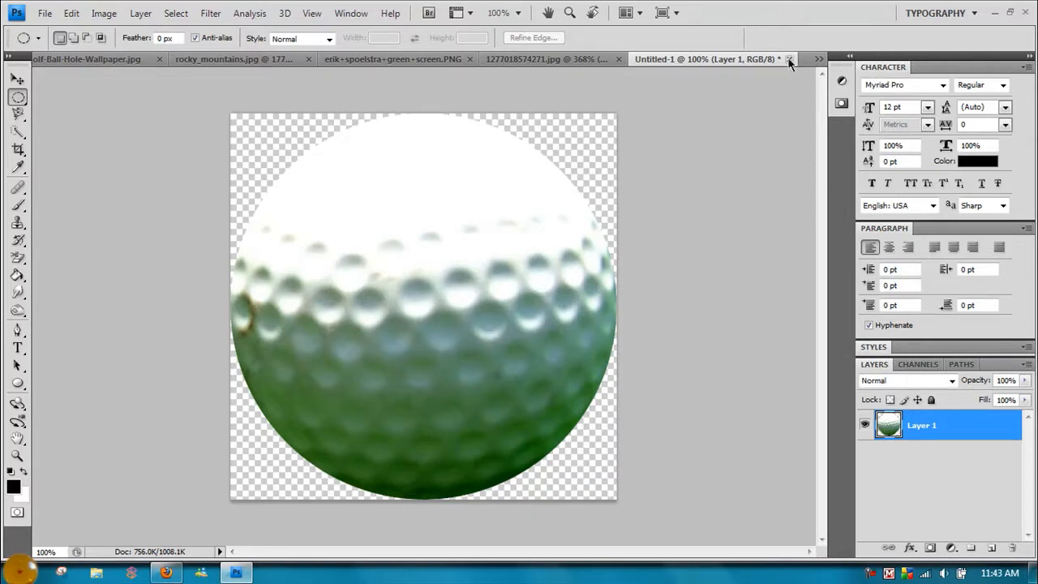
mouse_move(789, 60)
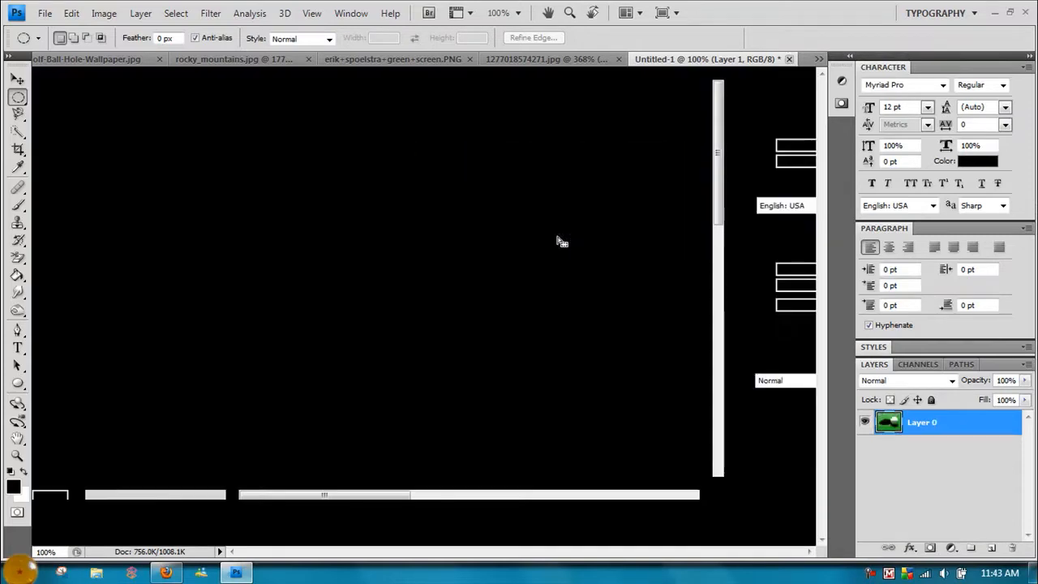
left_click(85, 59)
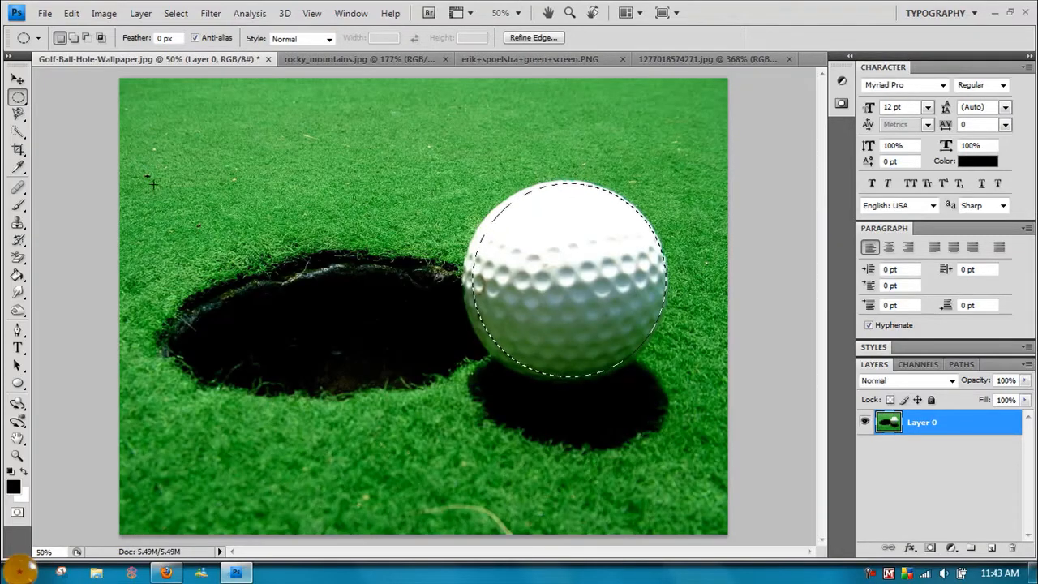
- Make rocky_mountains.jpg the active document and choose the Magnetic Lasso Tool
left_click(341, 59)
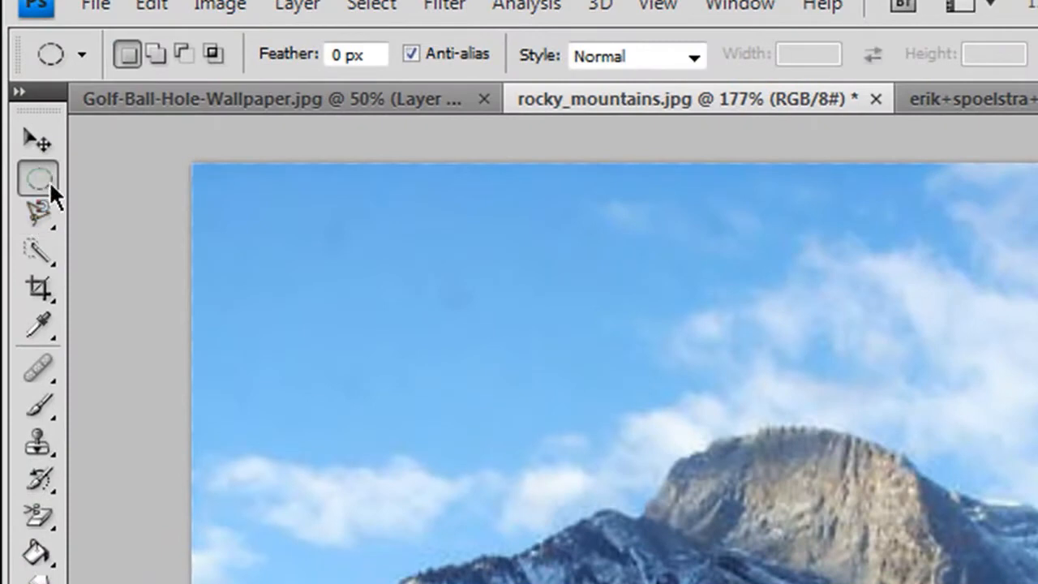
mouse_move(39, 227)
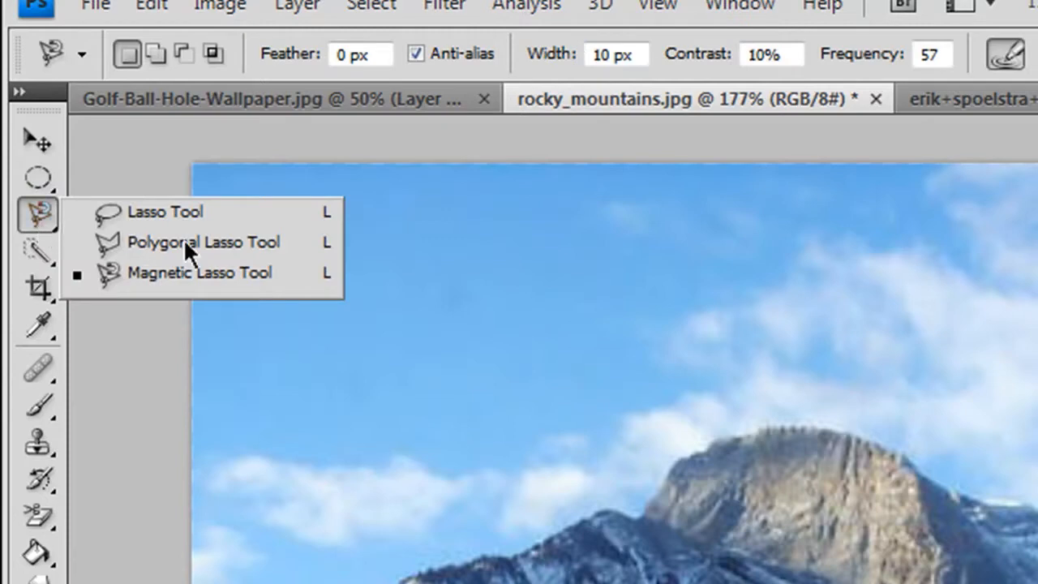
mouse_move(116, 281)
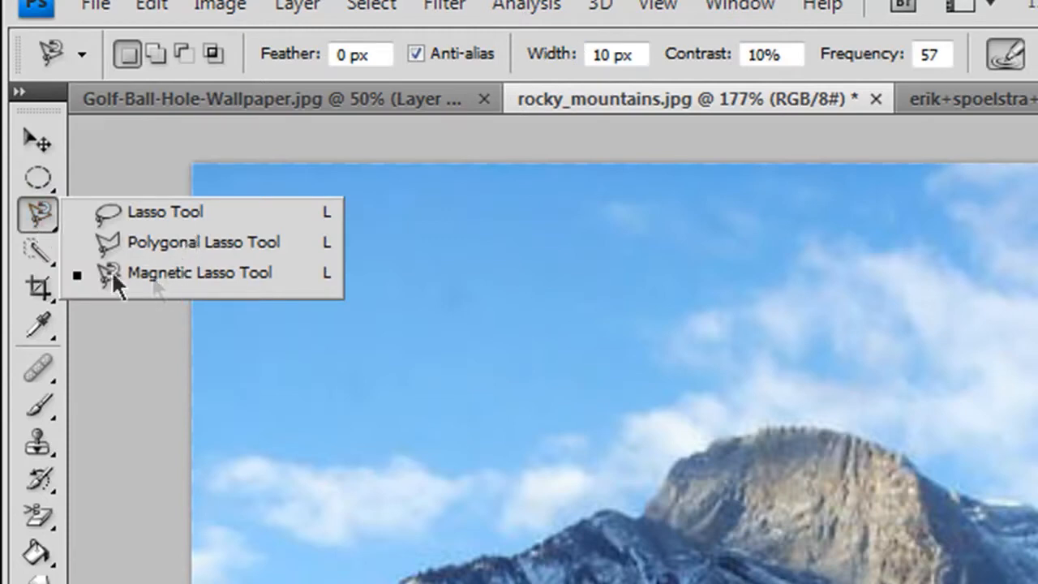
mouse_move(146, 285)
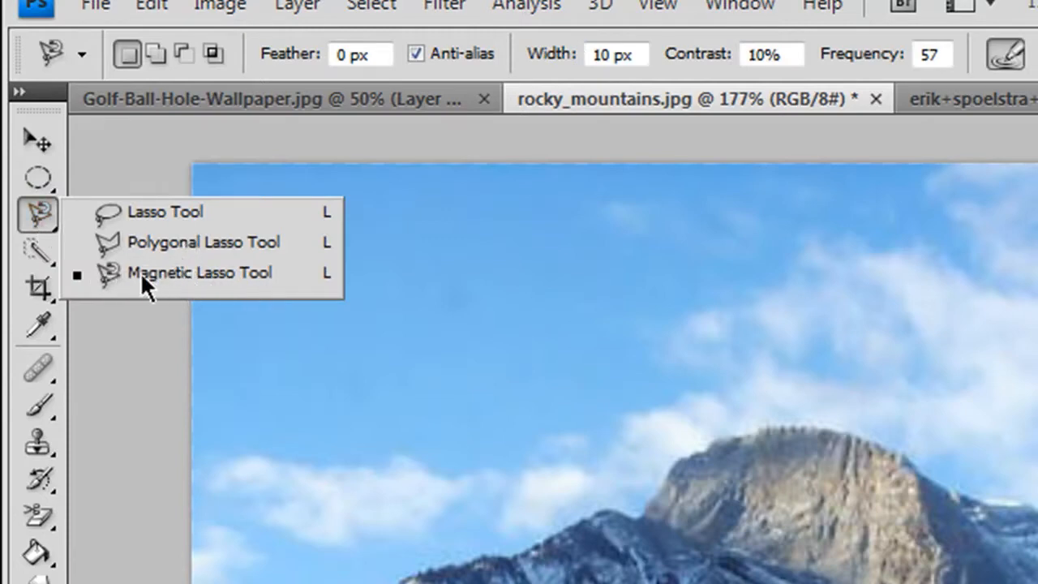
left_click(200, 271)
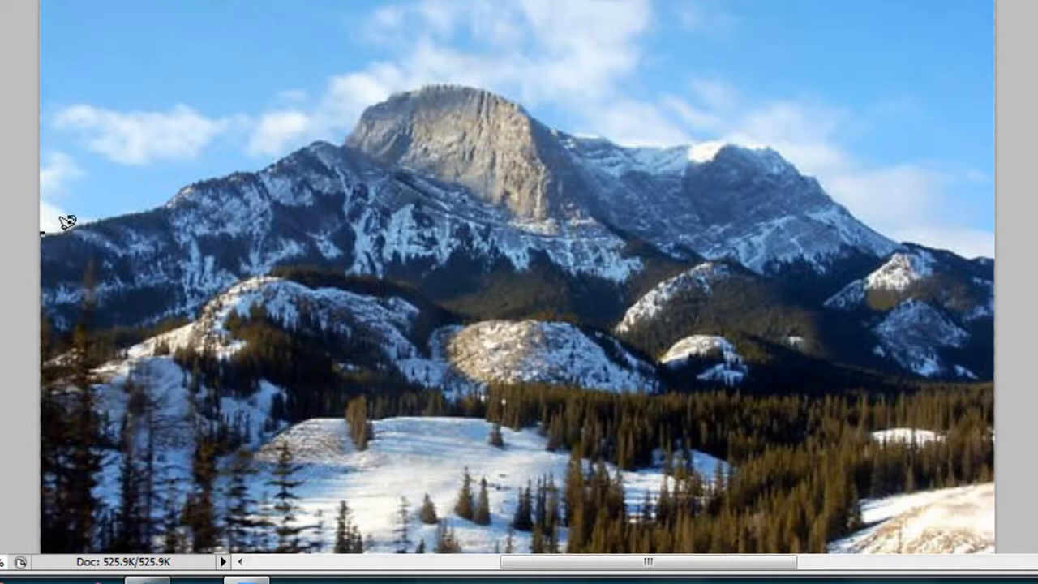
mouse_move(97, 209)
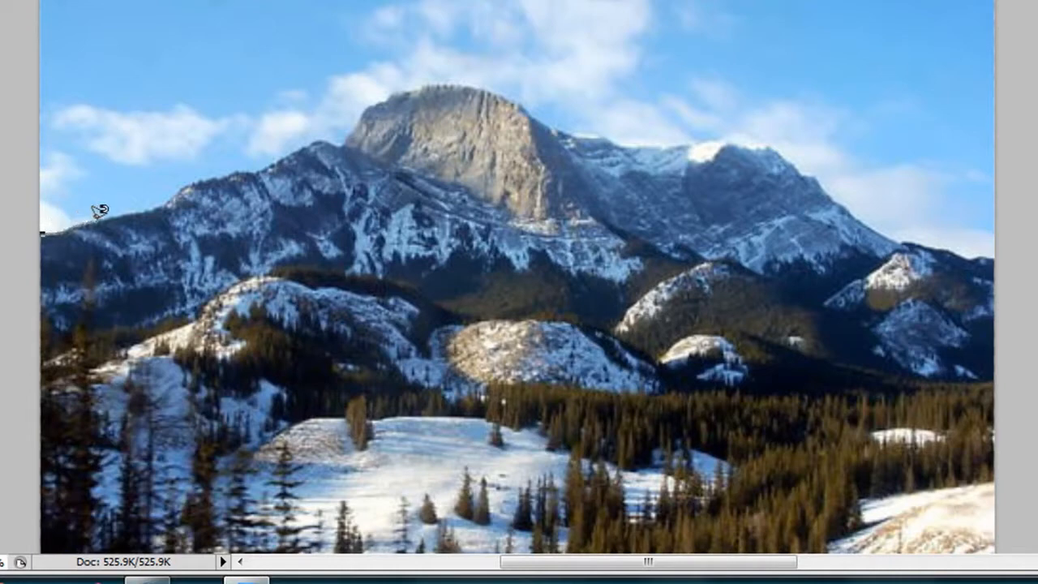
mouse_move(179, 183)
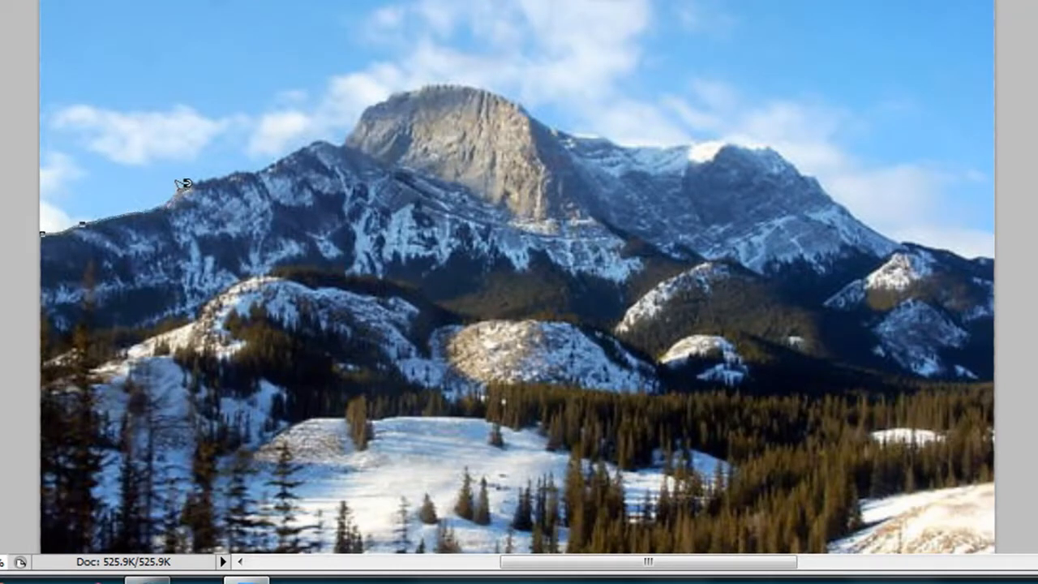
mouse_move(235, 159)
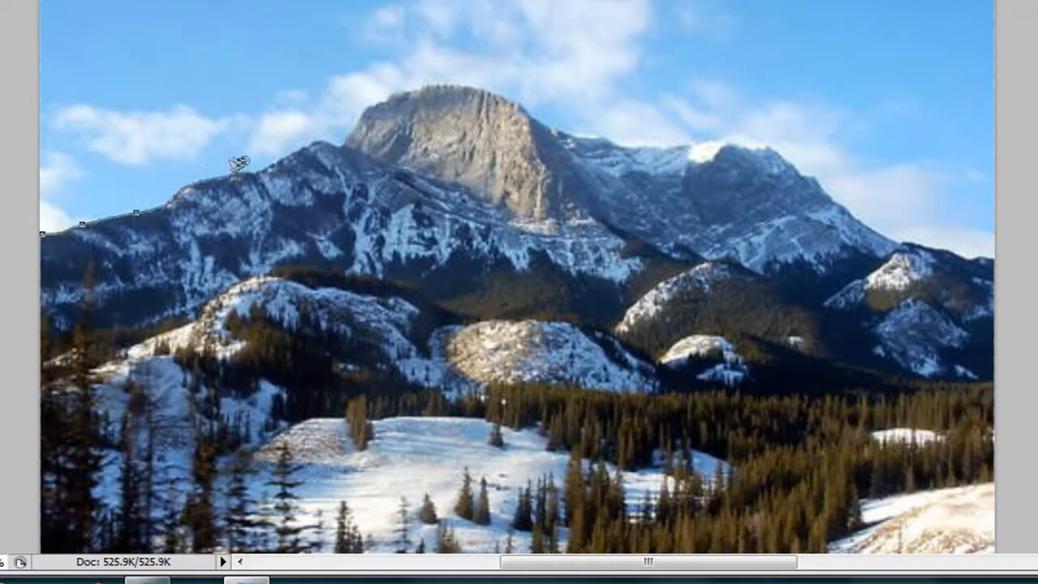
mouse_move(312, 134)
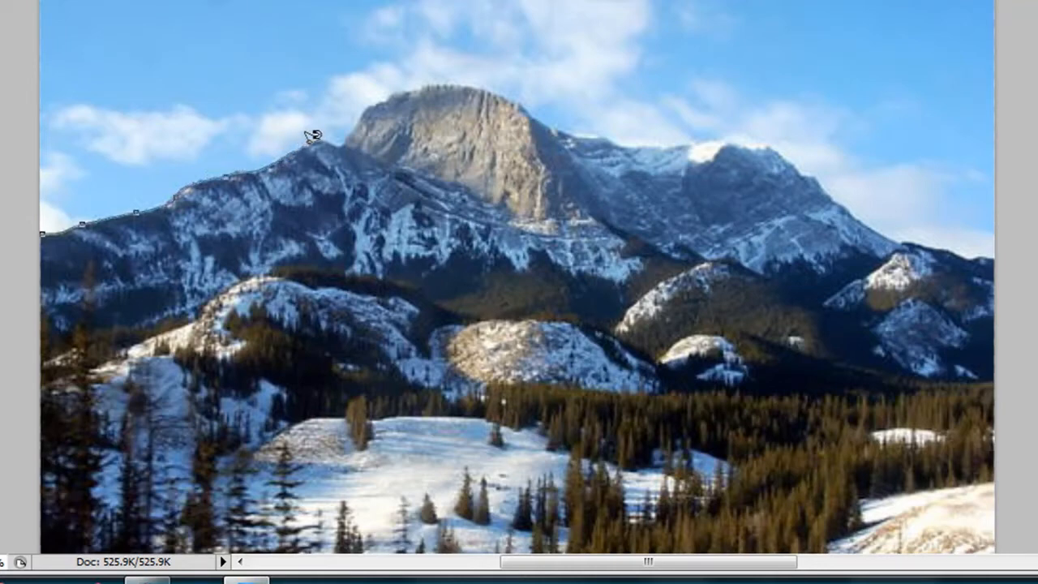
mouse_move(324, 130)
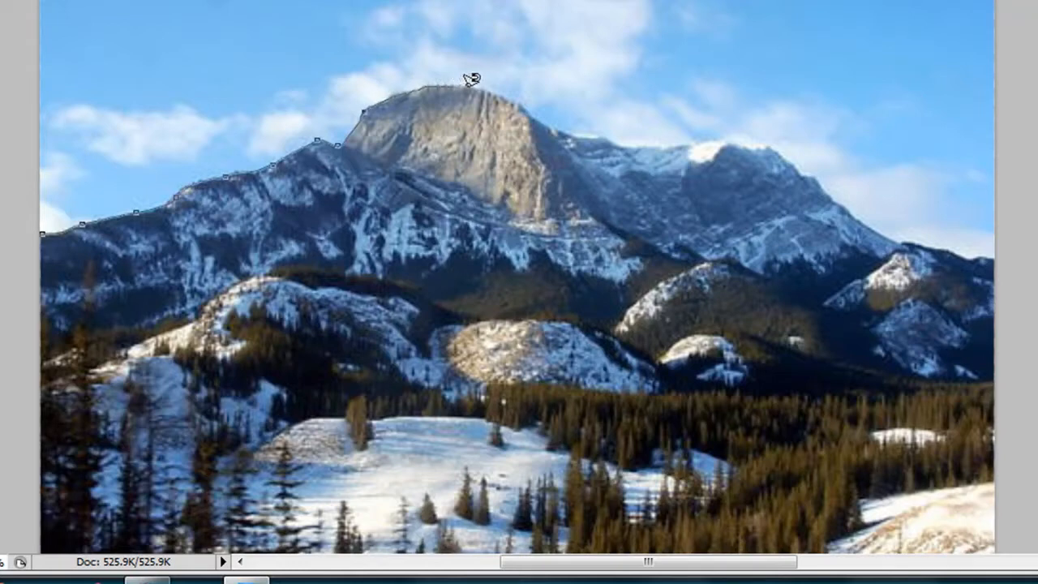
- Trace a closed Magnetic Lasso selection along the snowy ridge and lower hills
left_click_drag(469, 78, 576, 128)
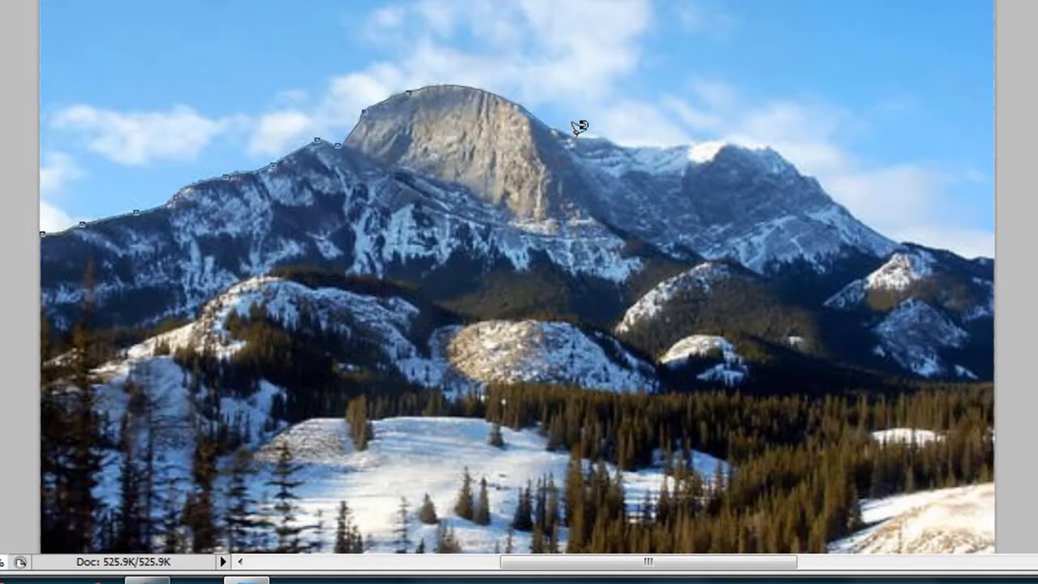
left_click(734, 136)
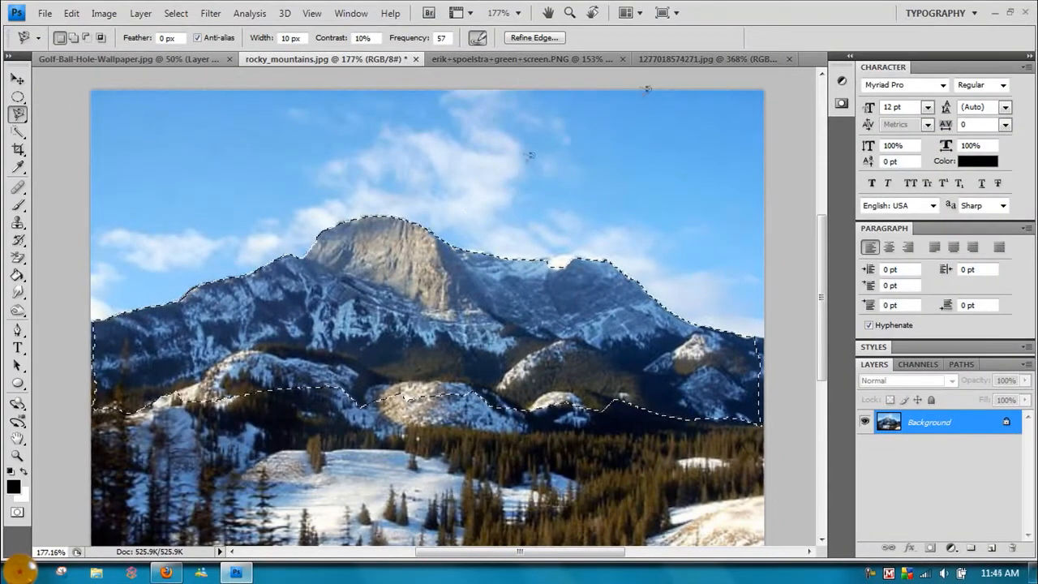
- Paste the mountains into a new Clipboard-preset document, deleting the Background layer, then view the green-screen photo
left_click(43, 13)
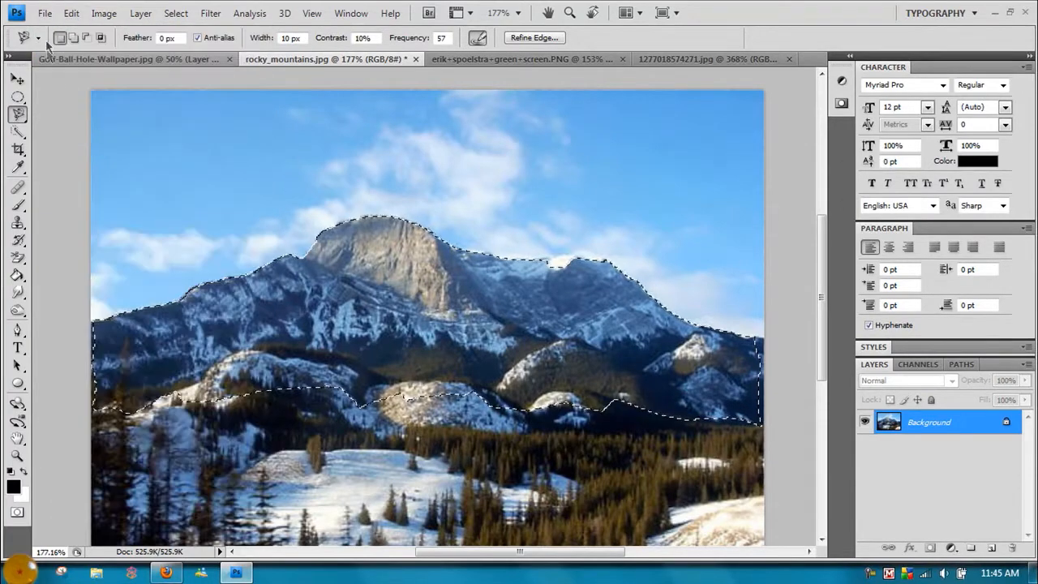
left_click(44, 13)
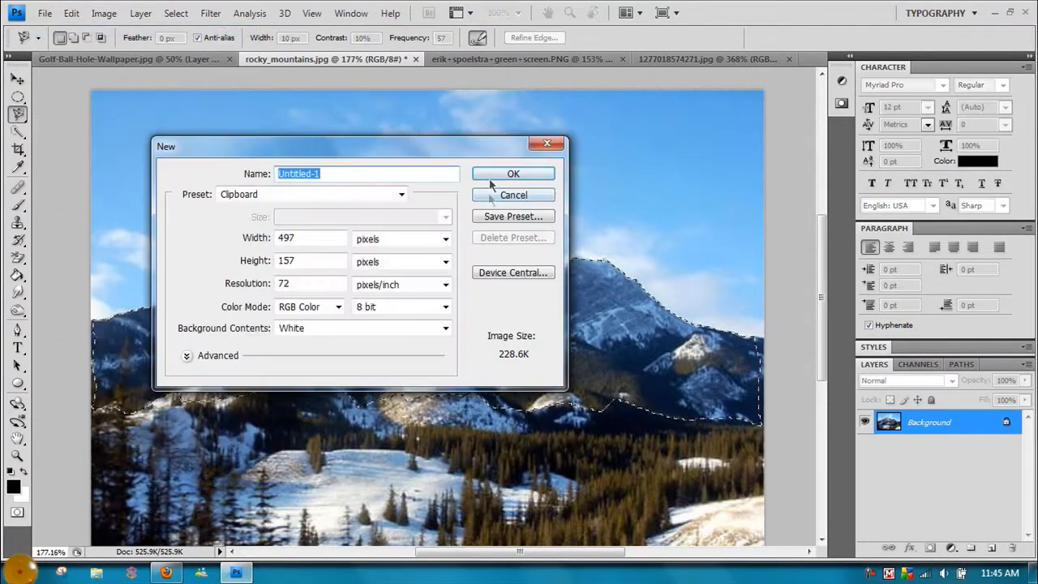
left_click(513, 174)
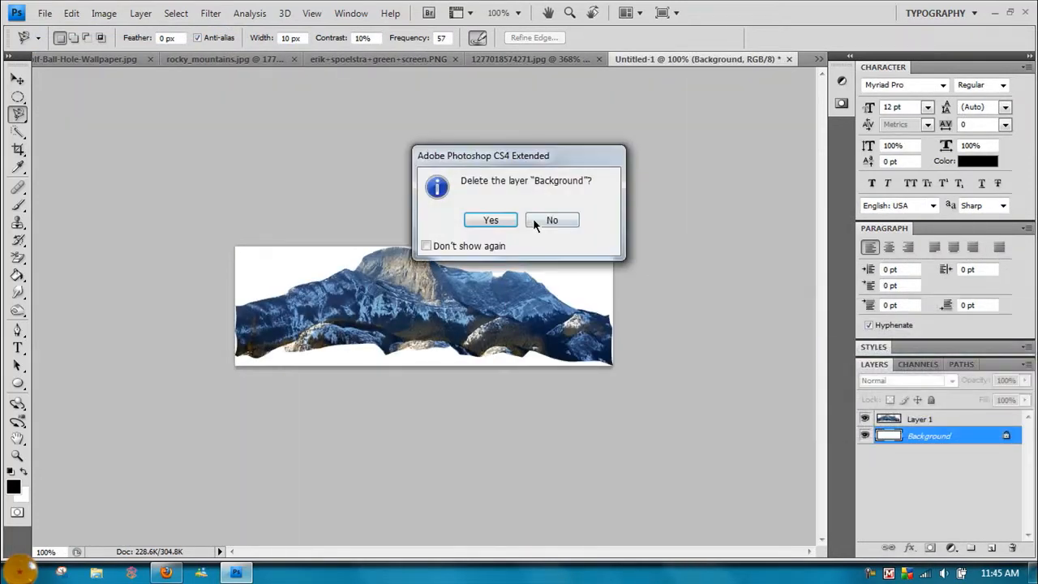
left_click(489, 220)
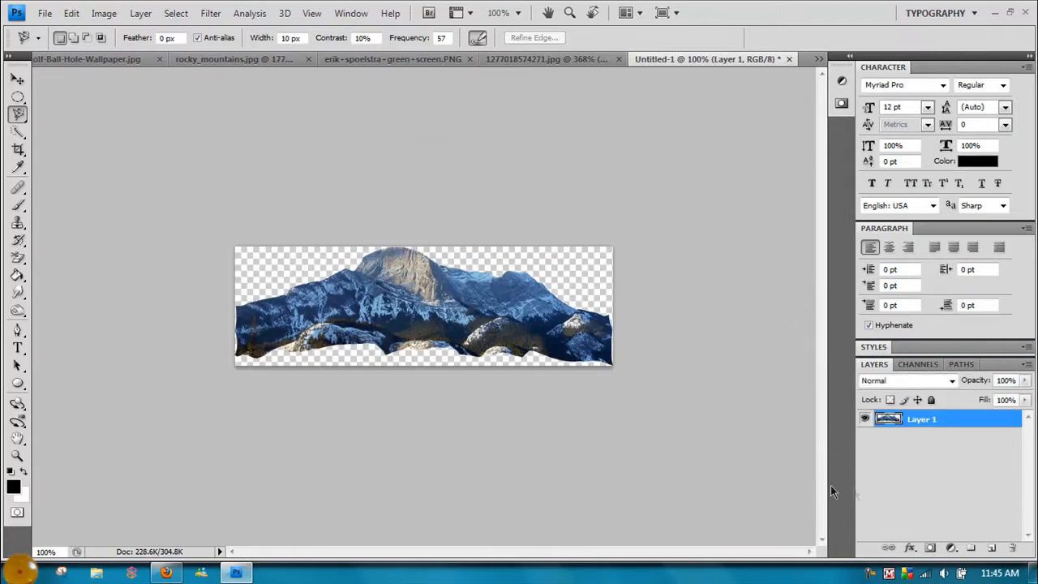
mouse_move(547, 467)
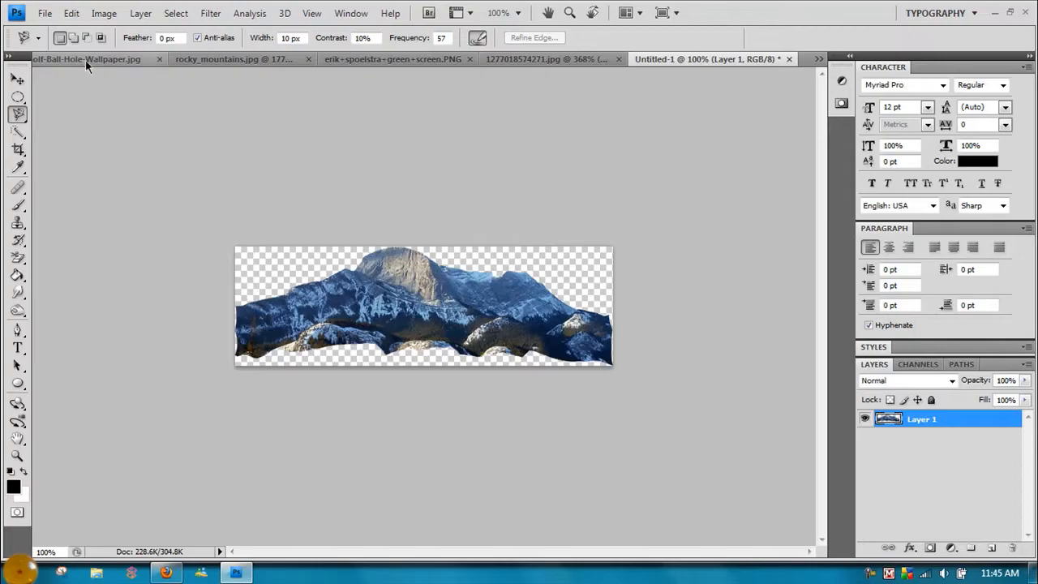
left_click(234, 59)
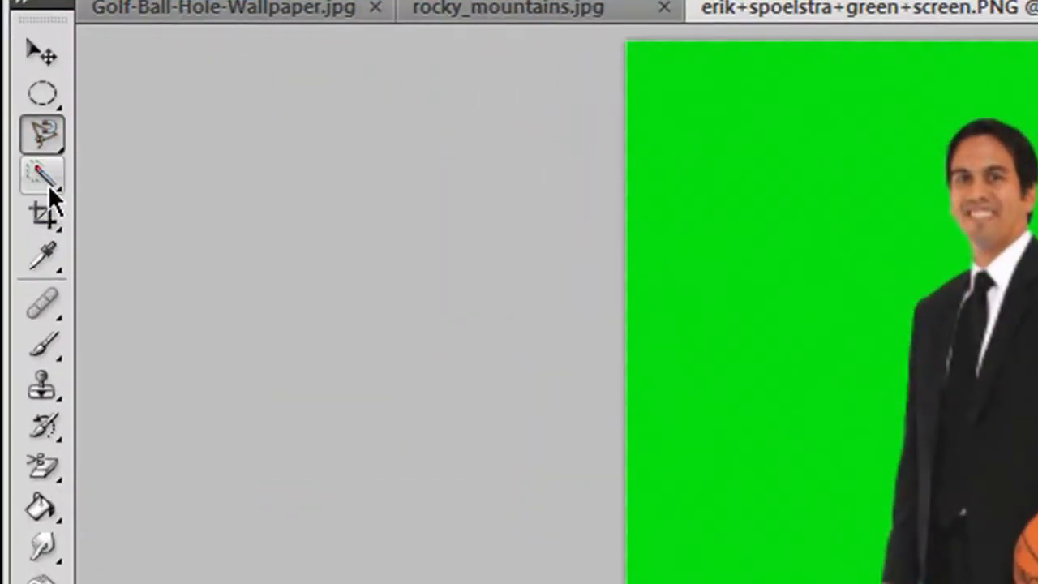
- Choose the Magic Wand Tool from the selection tool flyout
left_click(43, 176)
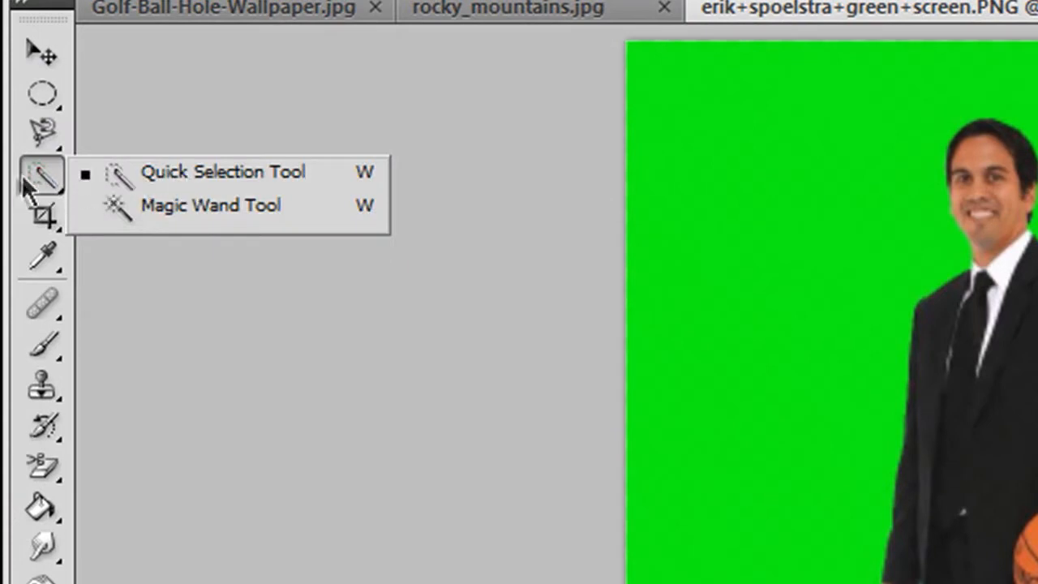
left_click(223, 171)
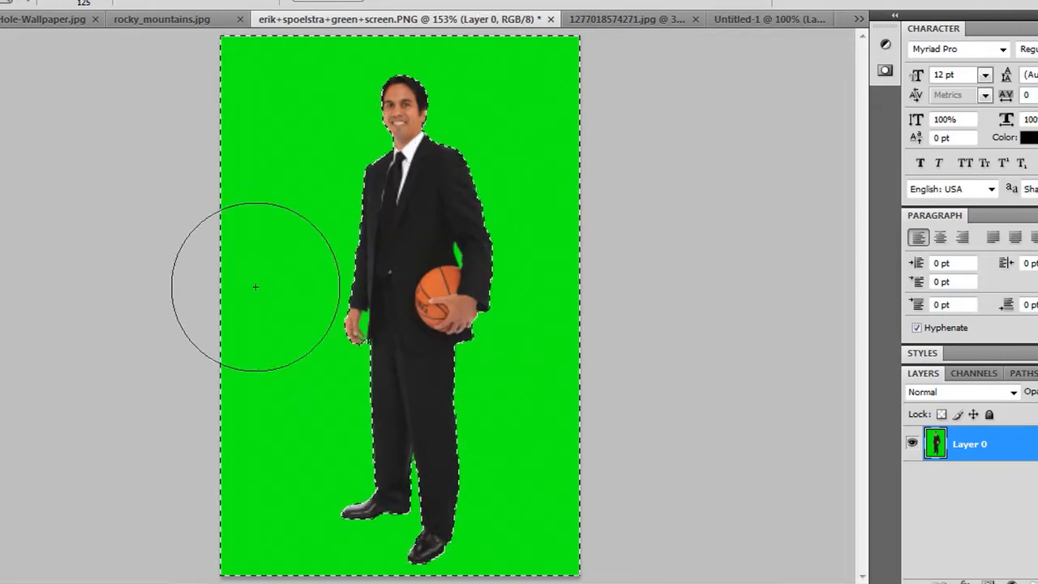
mouse_move(142, 461)
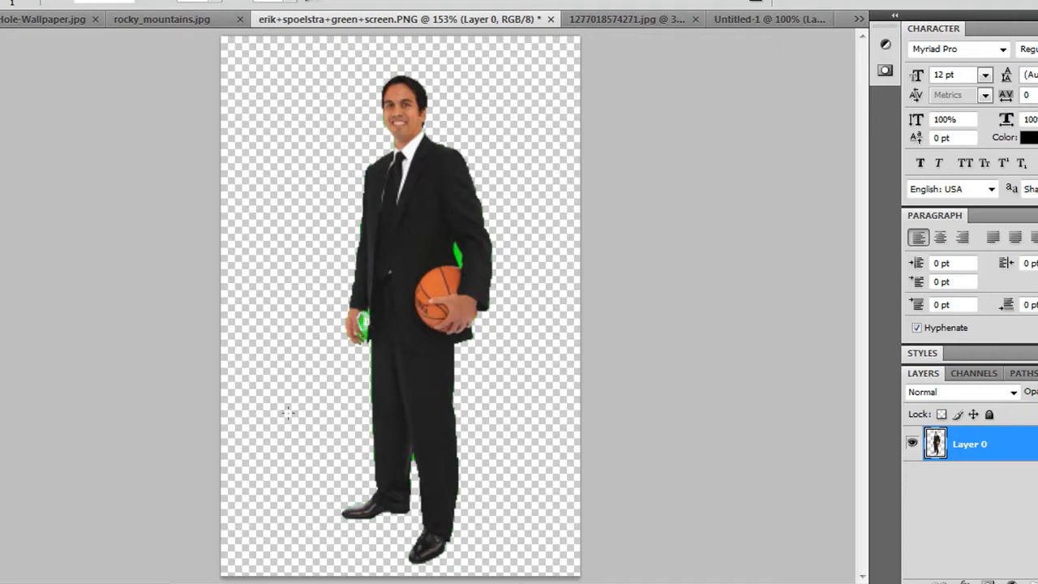
mouse_move(316, 418)
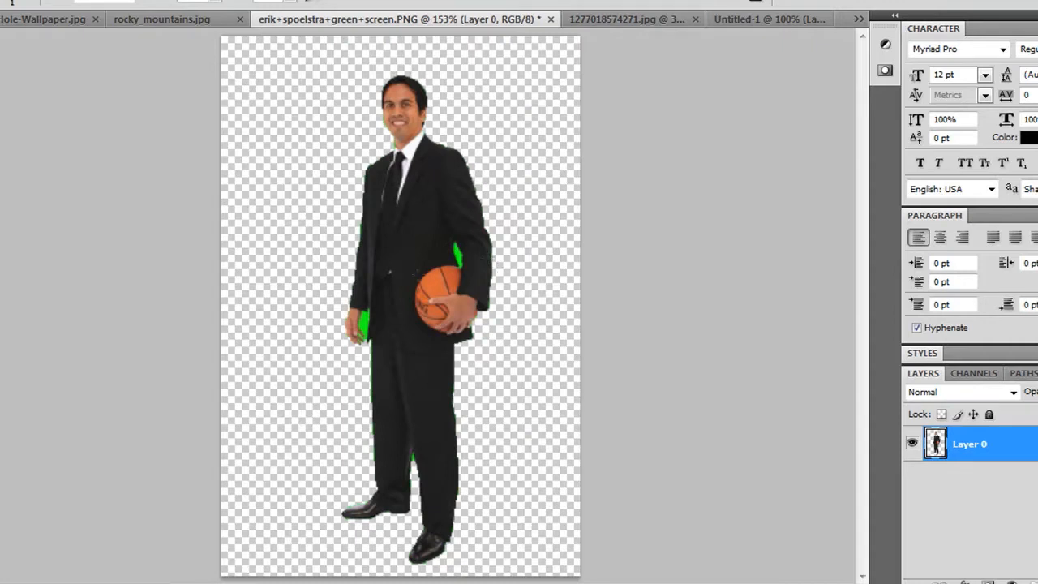
mouse_move(289, 163)
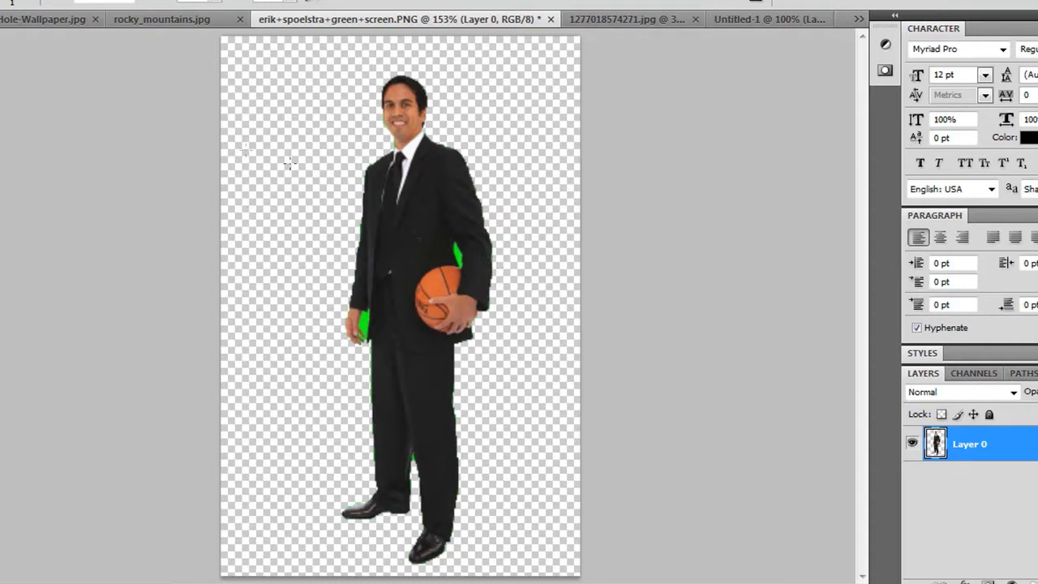
mouse_move(230, 146)
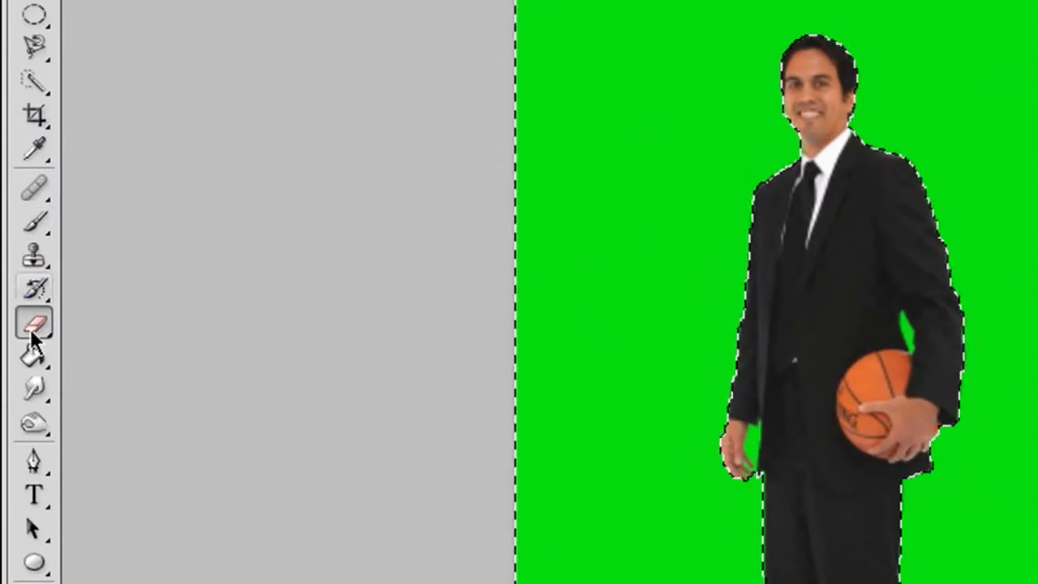
- Erase the green backdrop left, lower right and upper right with the Background Eraser Tool
left_click(33, 322)
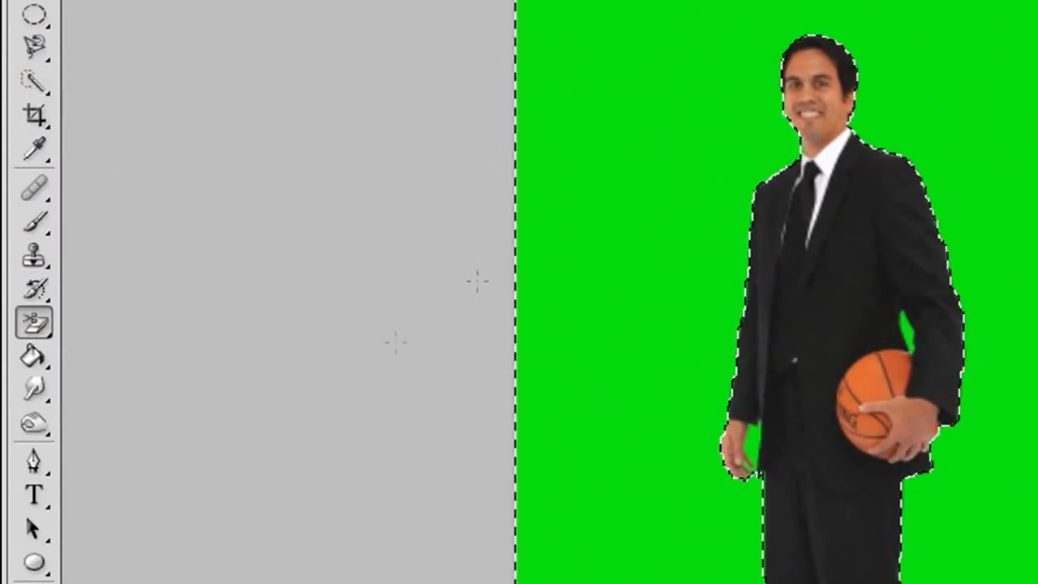
left_click(176, 13)
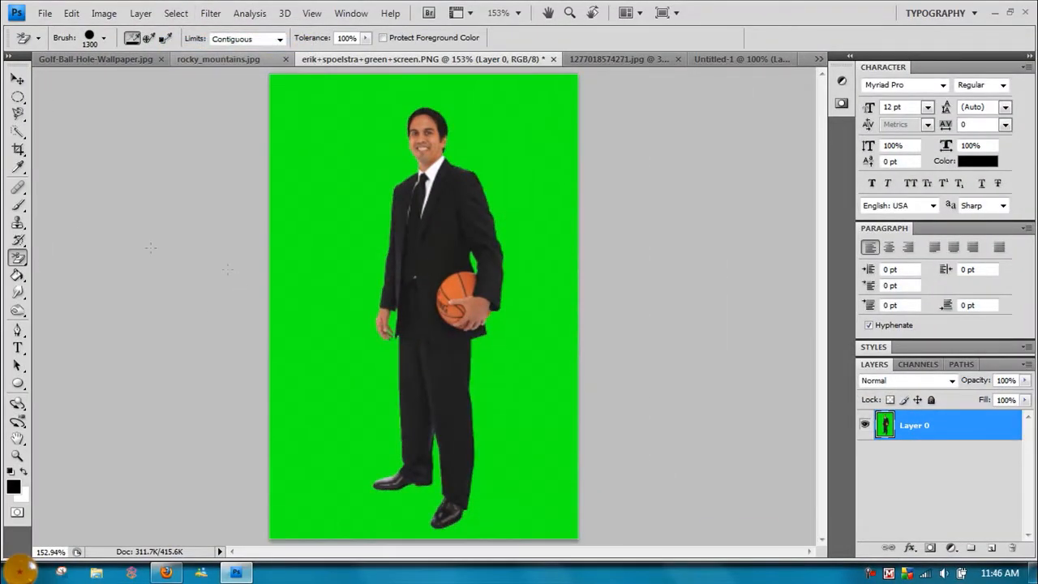
mouse_move(114, 236)
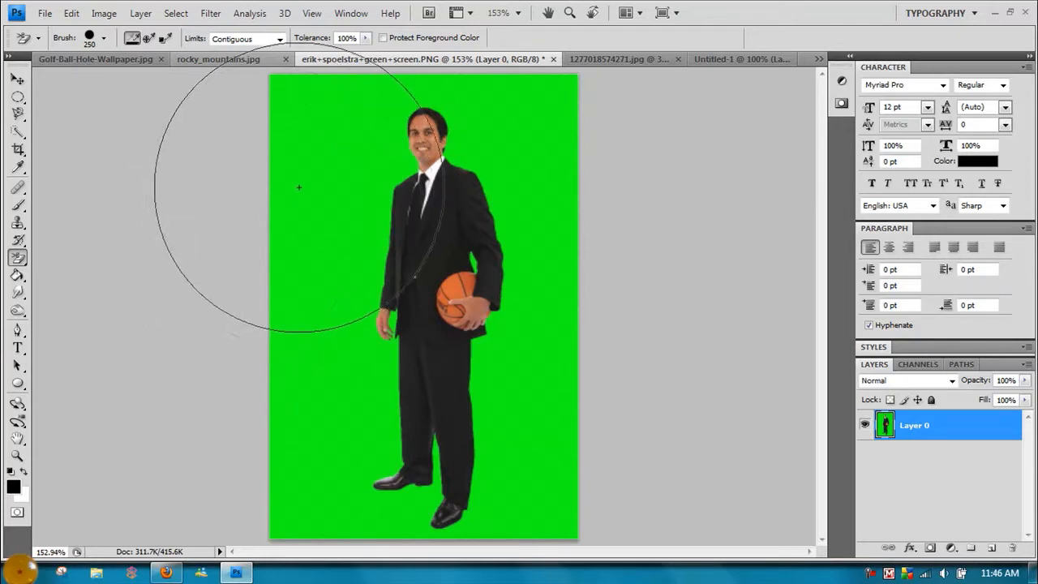
mouse_move(313, 134)
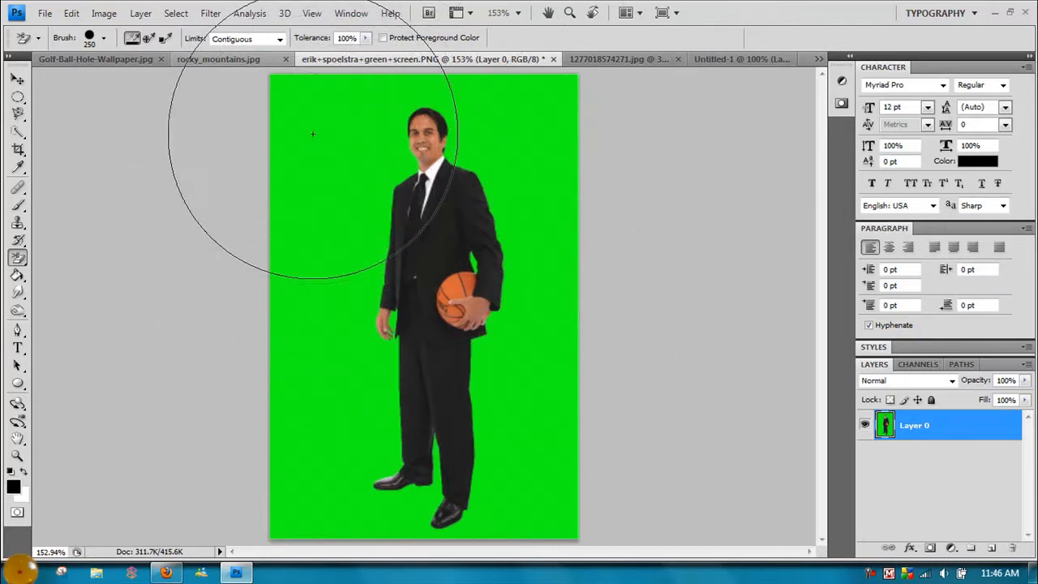
left_click(313, 133)
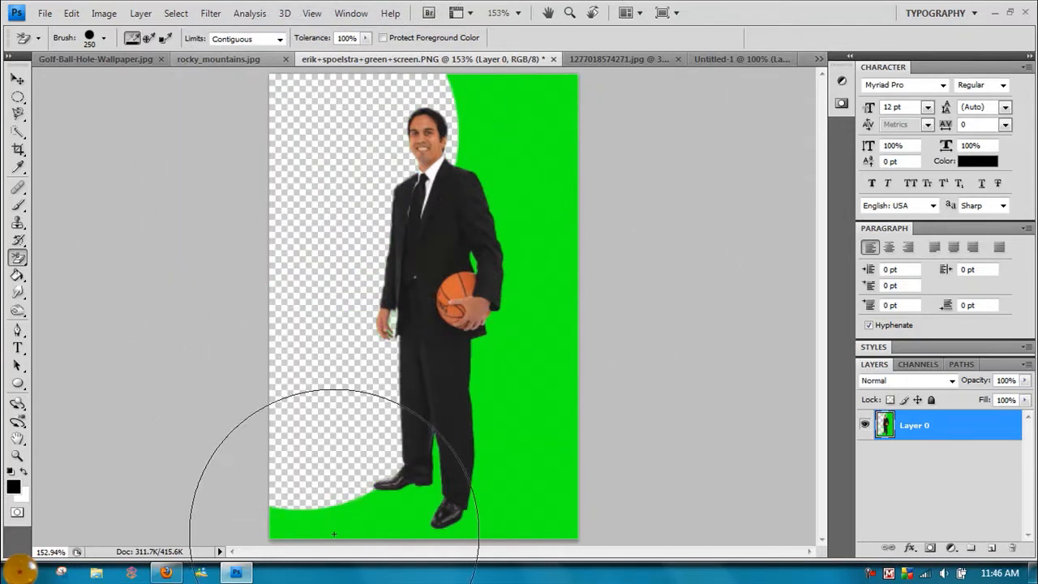
left_click(532, 330)
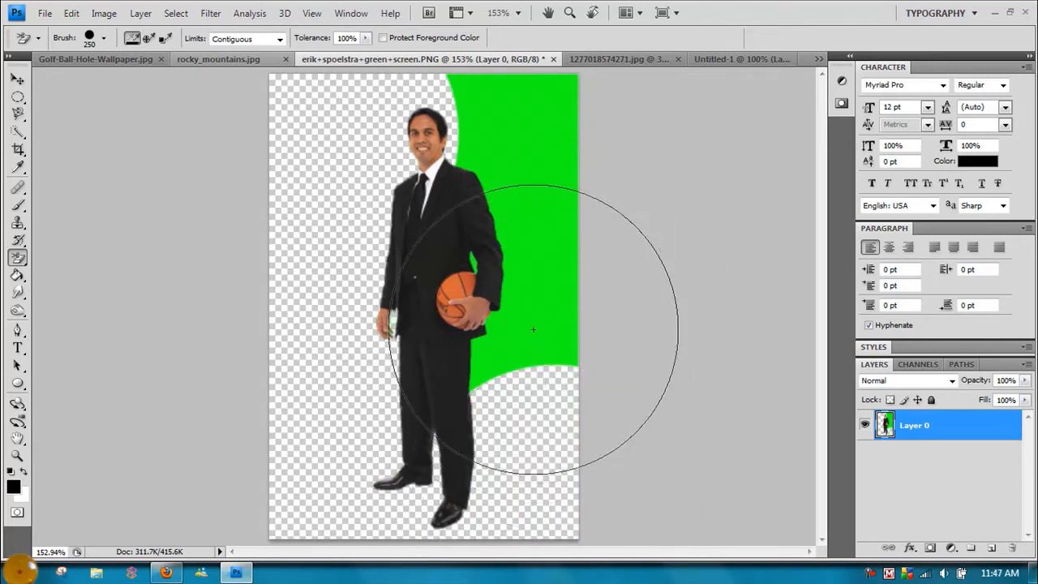
left_click(533, 330)
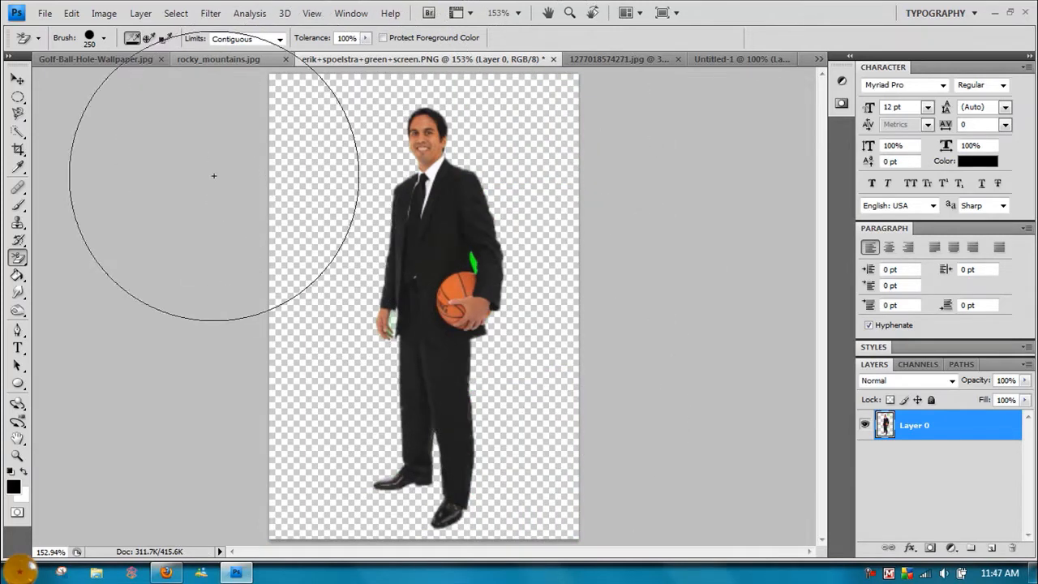
left_click(279, 39)
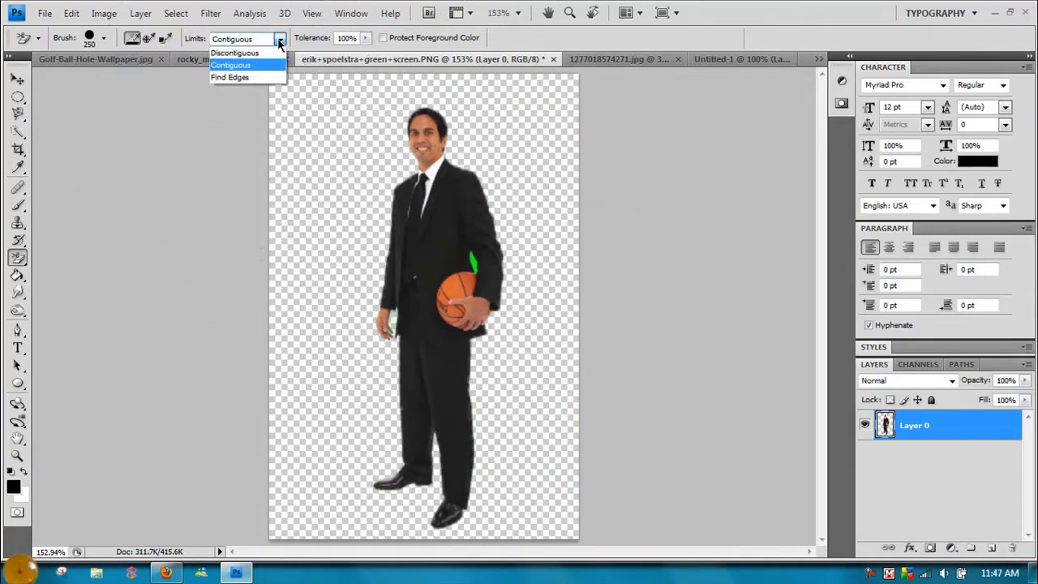
- Set the Background Eraser Limits to Find Edges and adjust its Tolerance
left_click(229, 76)
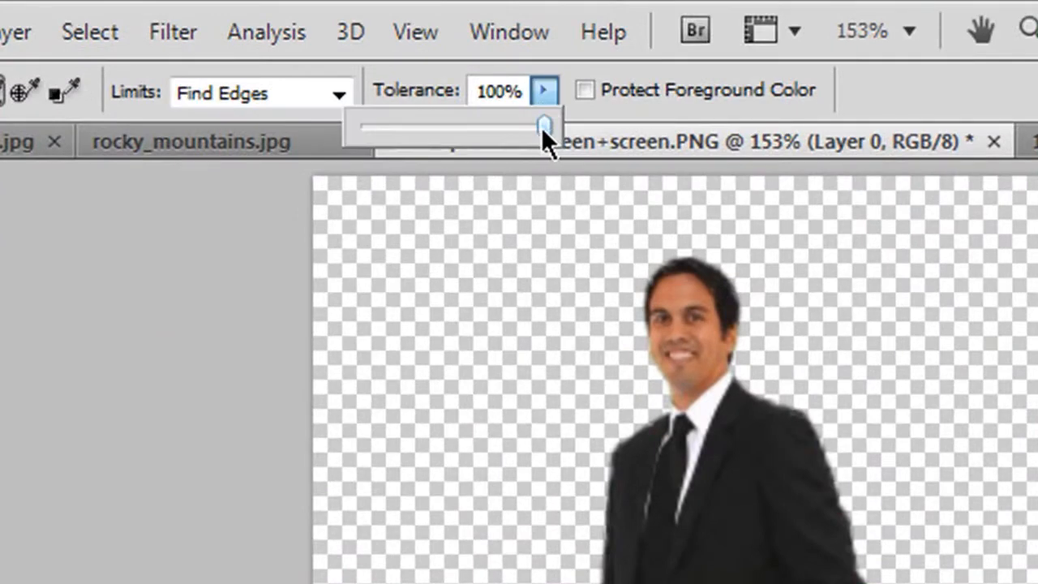
left_click_drag(544, 123, 515, 126)
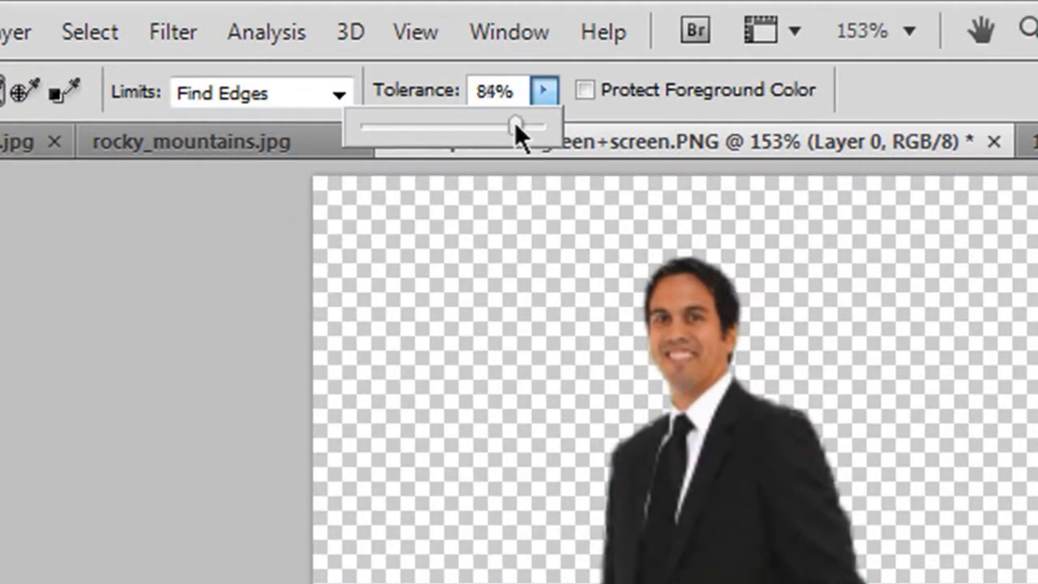
left_click_drag(515, 126, 545, 125)
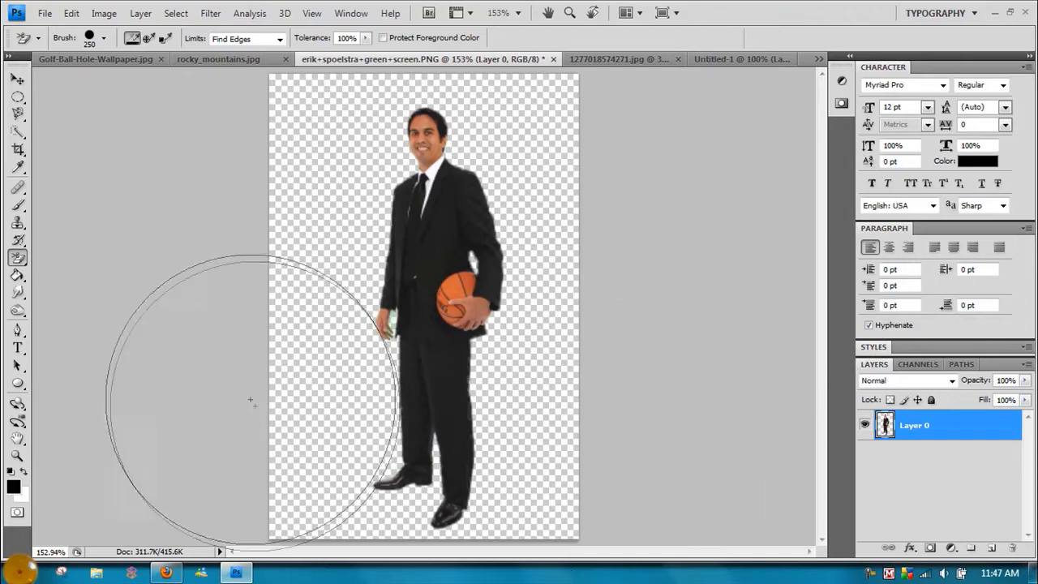
mouse_move(231, 377)
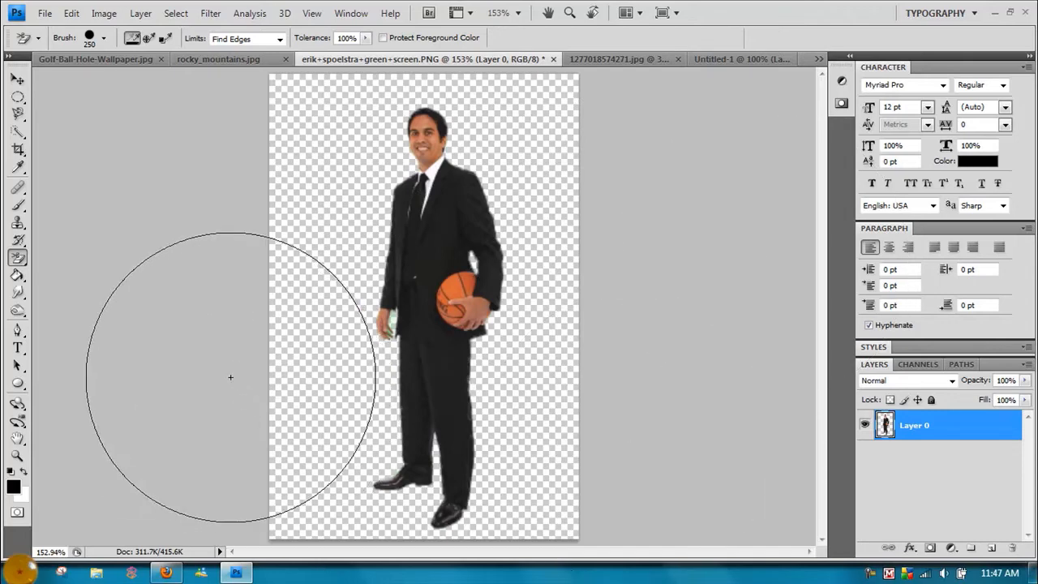
mouse_move(341, 150)
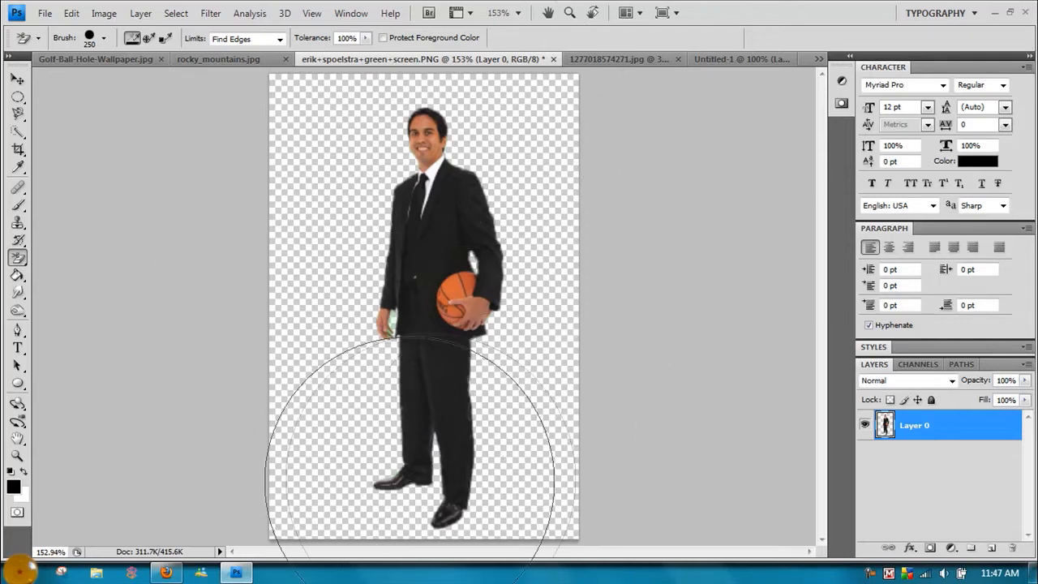
mouse_move(359, 471)
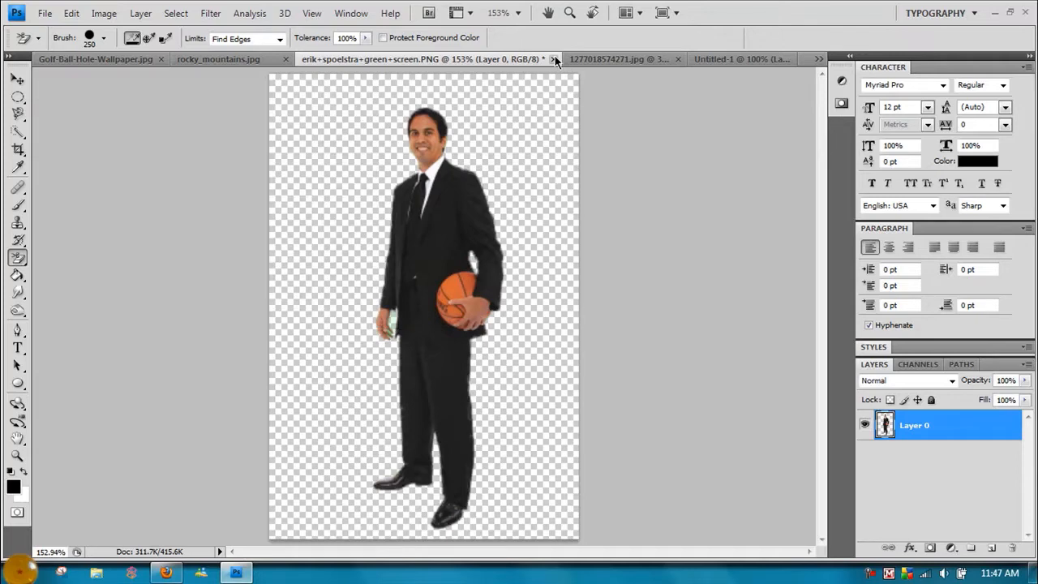
- Close the green-screen PNG, discarding changes, and make the Harley Quinn illustration active
left_click(555, 58)
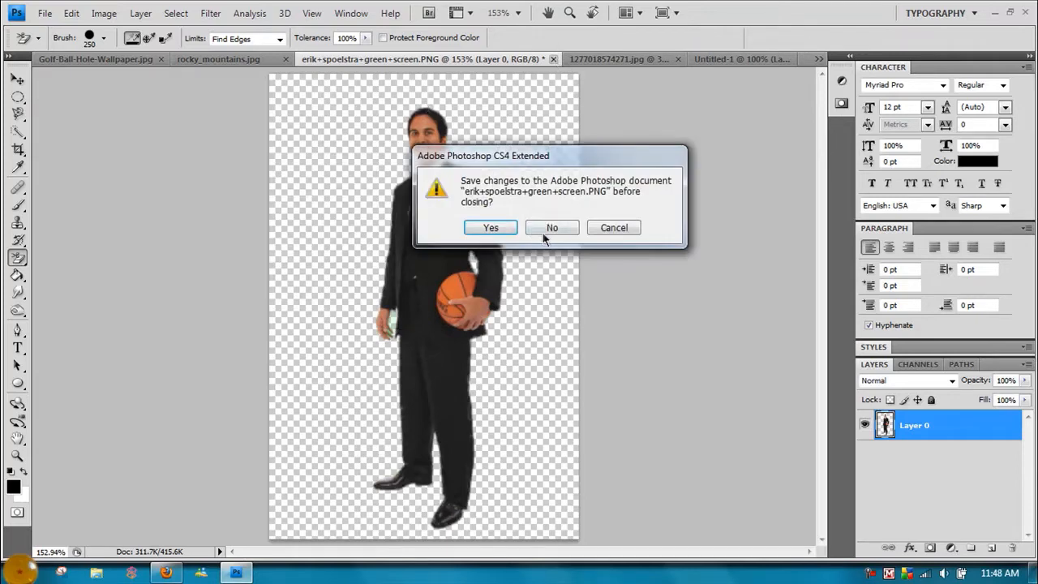
left_click(552, 227)
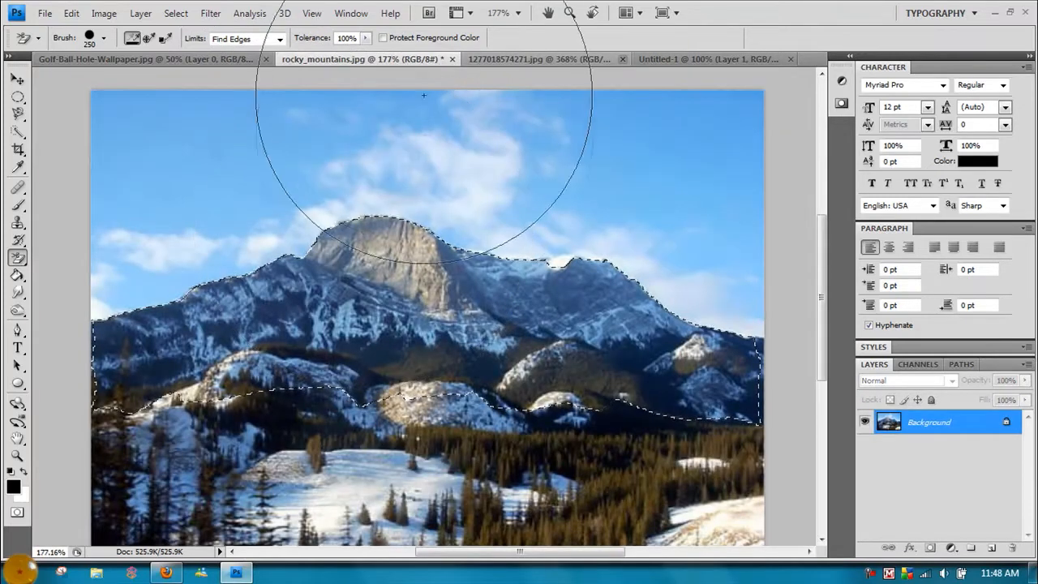
left_click(539, 58)
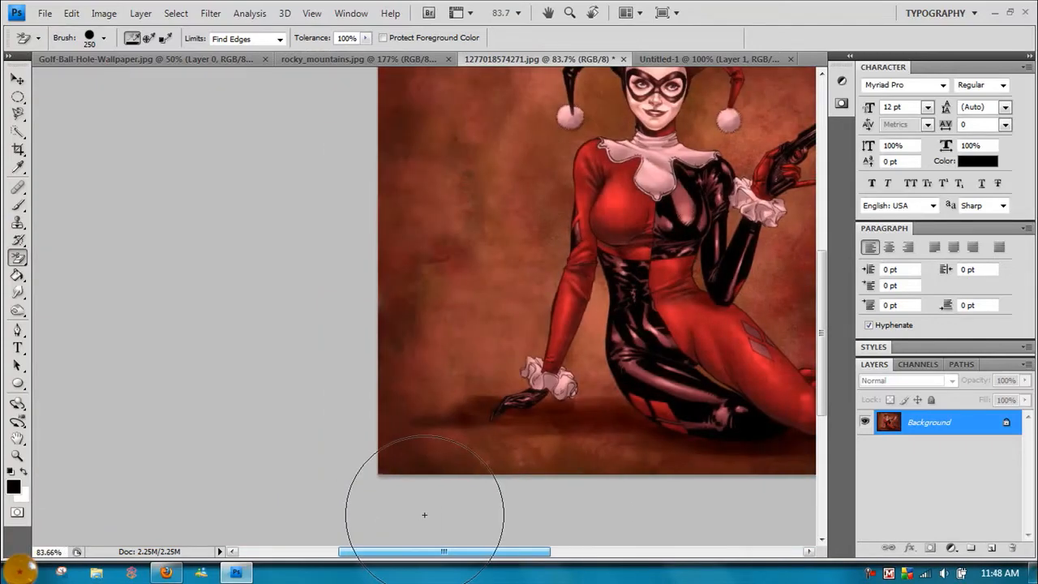
- Zoom in on the Harley Quinn figure's legs
left_click_drag(444, 552, 501, 552)
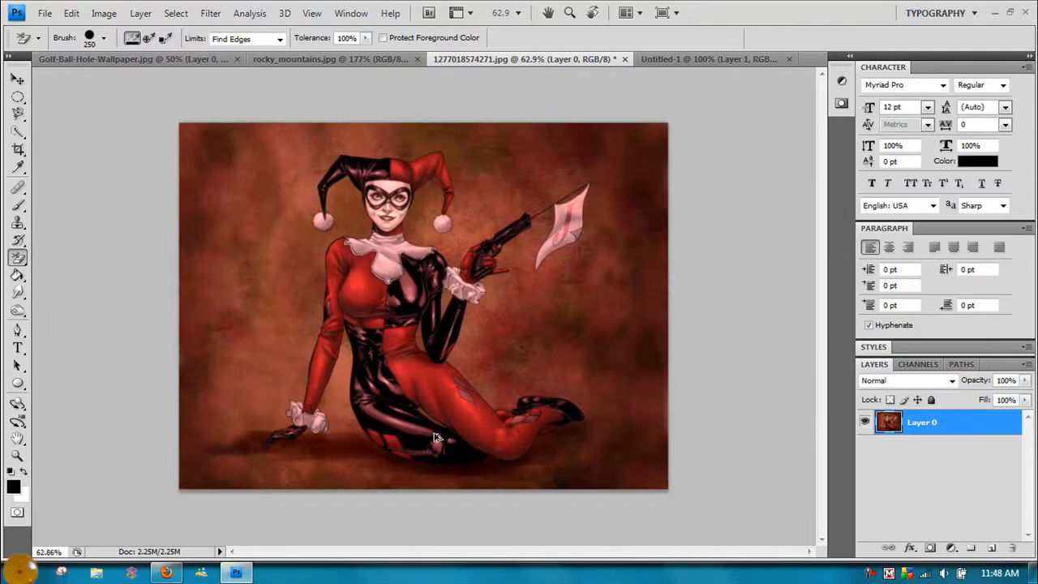
mouse_move(219, 312)
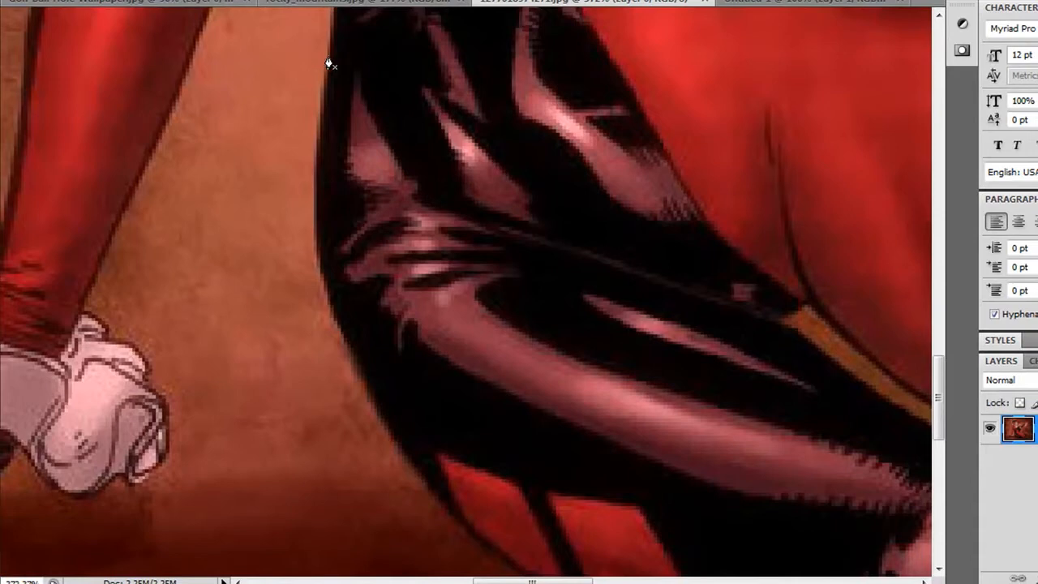
mouse_move(318, 136)
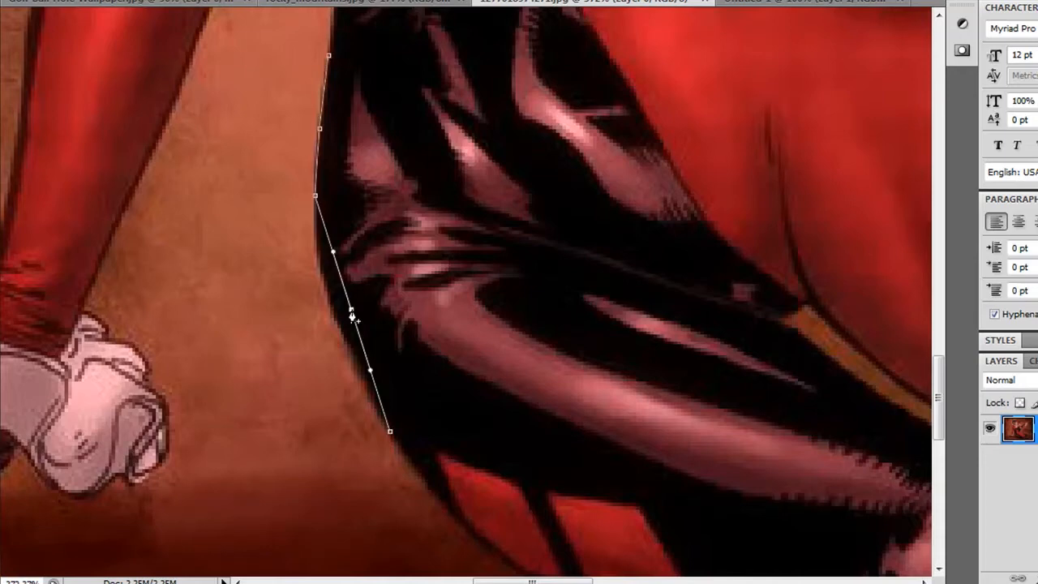
mouse_move(355, 316)
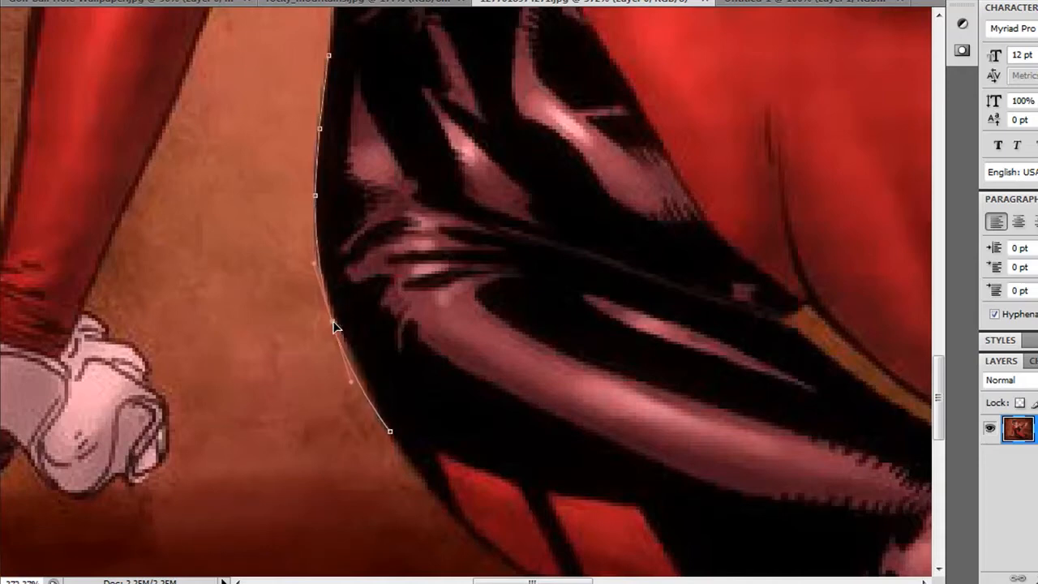
mouse_move(476, 438)
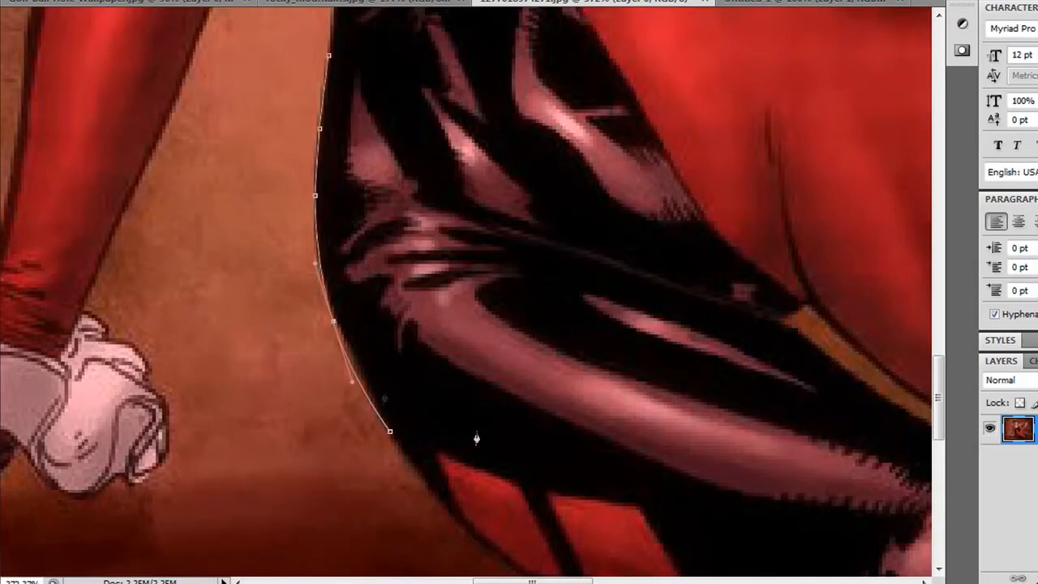
- Place Pen anchor points along the leg, under the boot and beneath the thigh
scroll("down", 3)
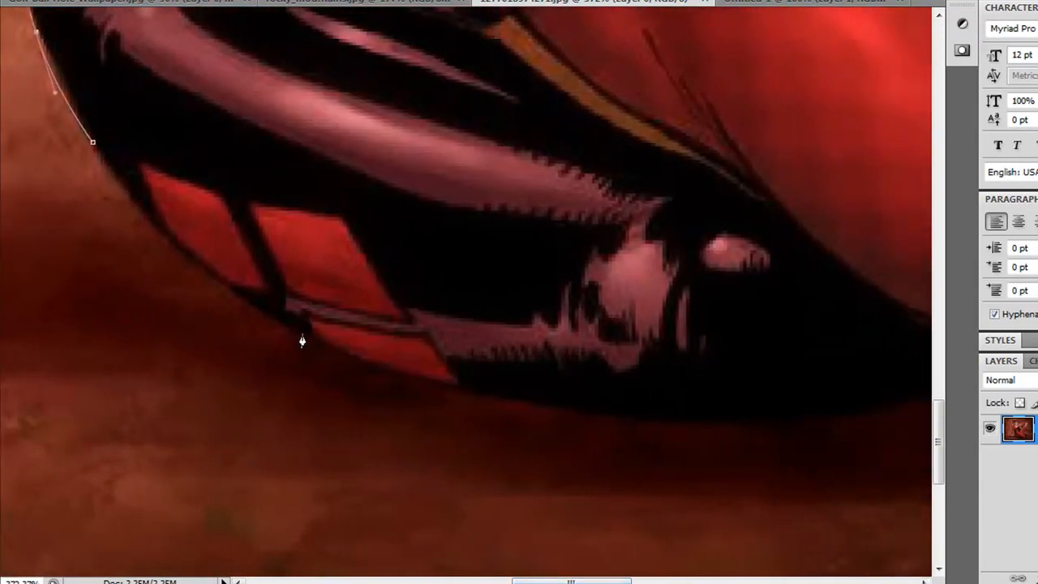
left_click(302, 333)
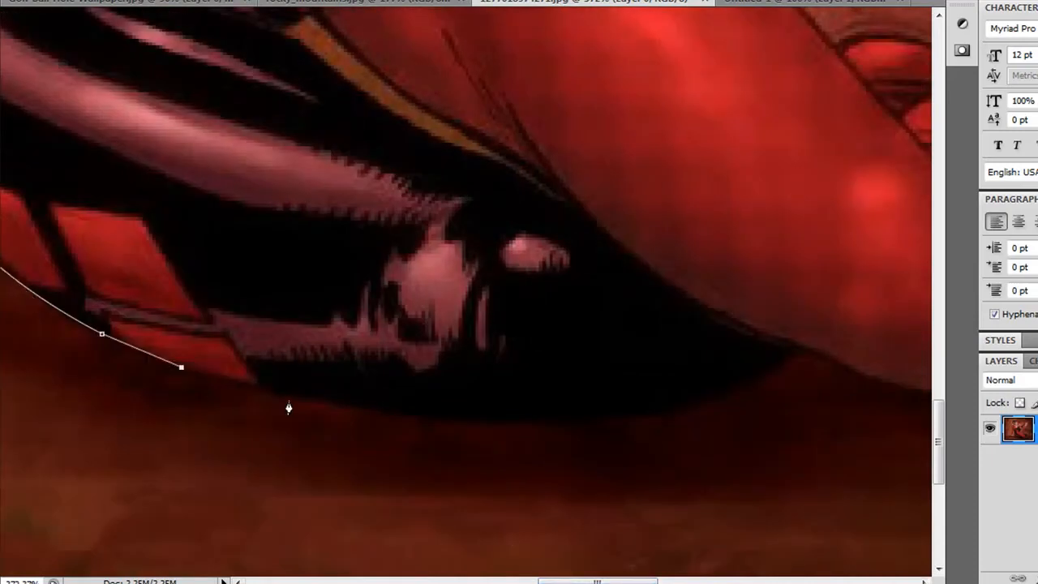
left_click(363, 407)
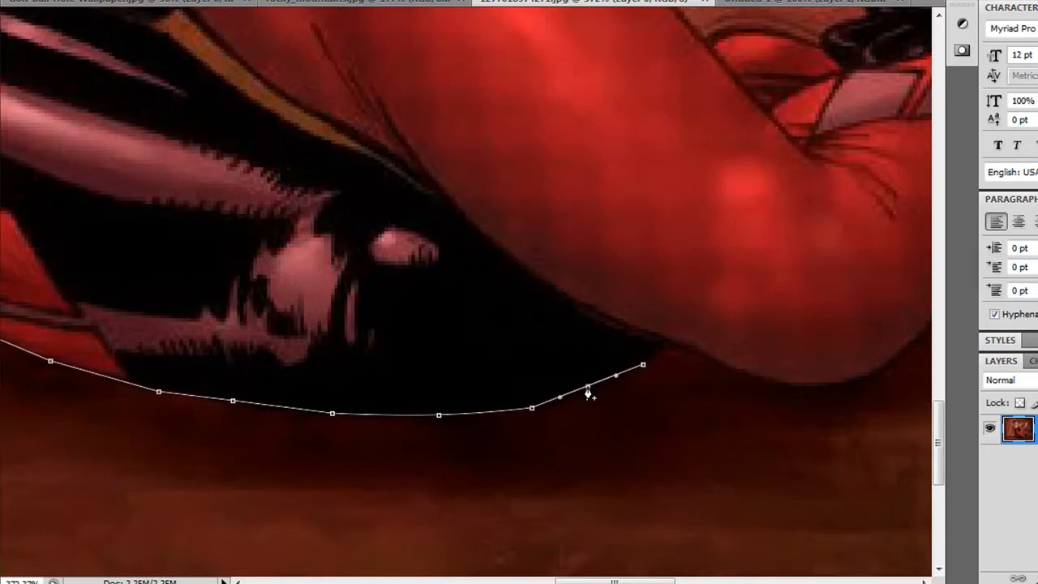
mouse_move(590, 392)
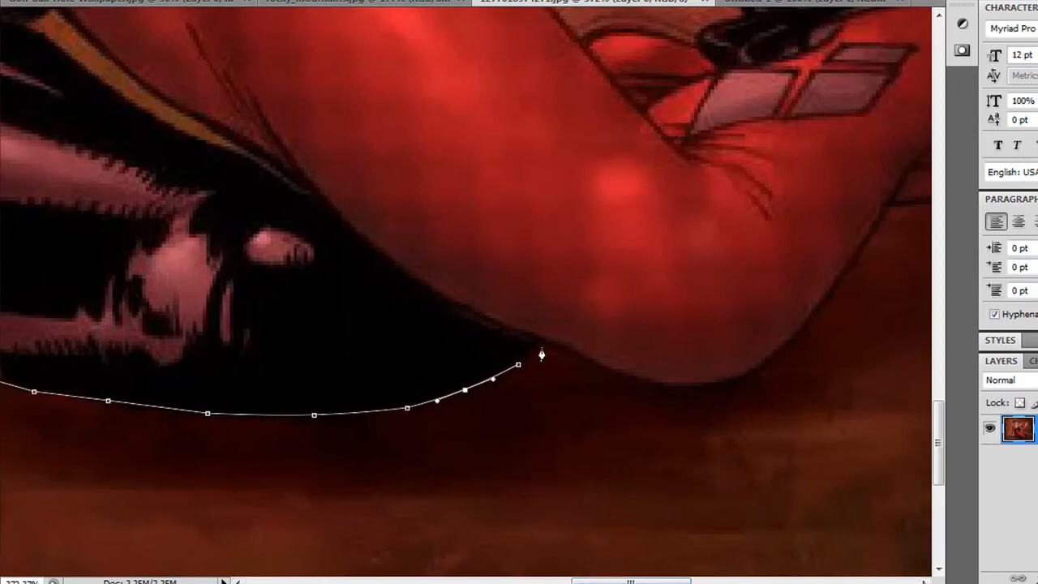
left_click_drag(518, 364, 541, 350)
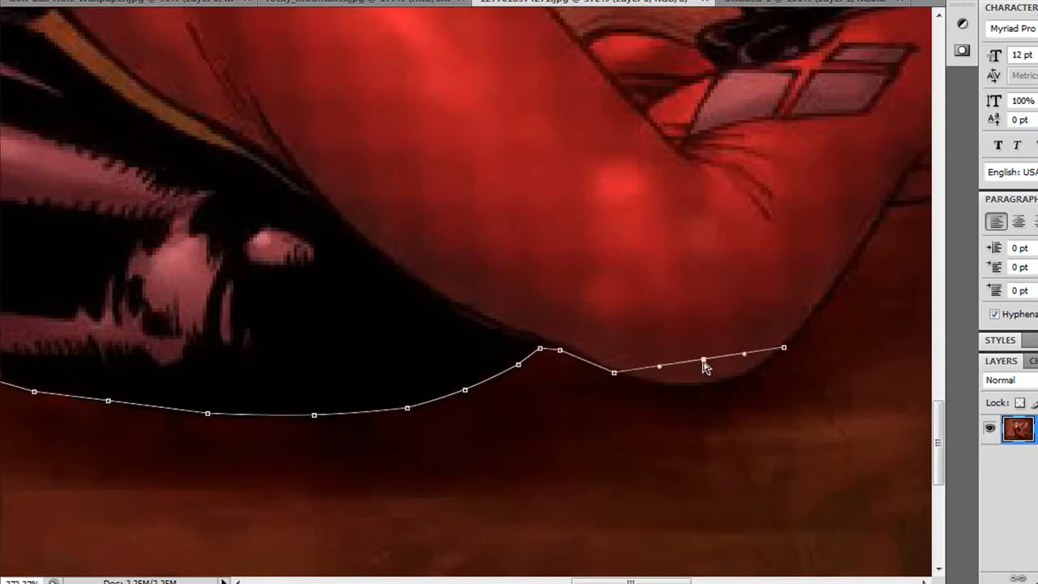
left_click_drag(703, 361, 711, 390)
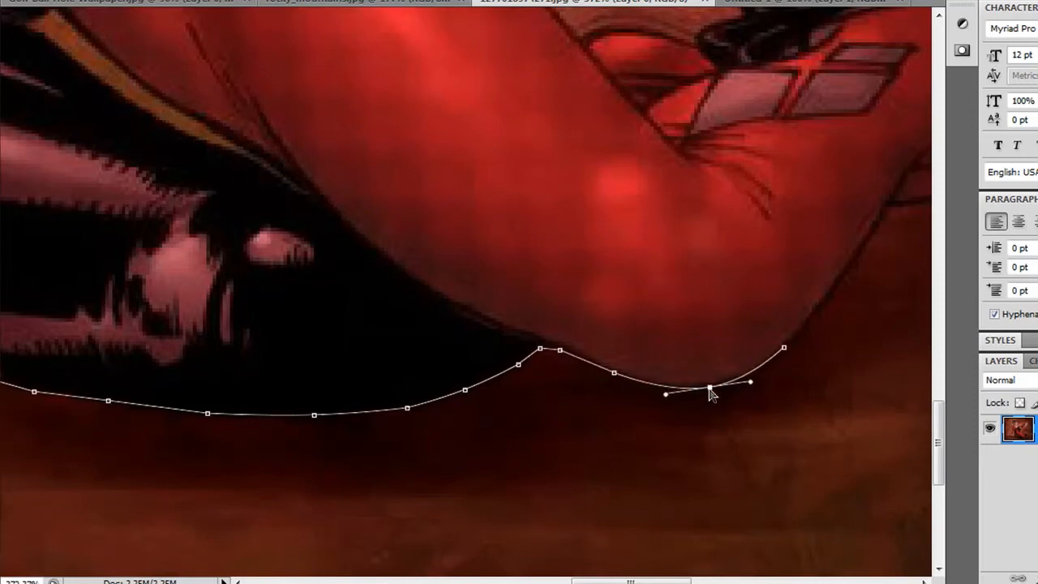
left_click_drag(710, 389, 613, 572)
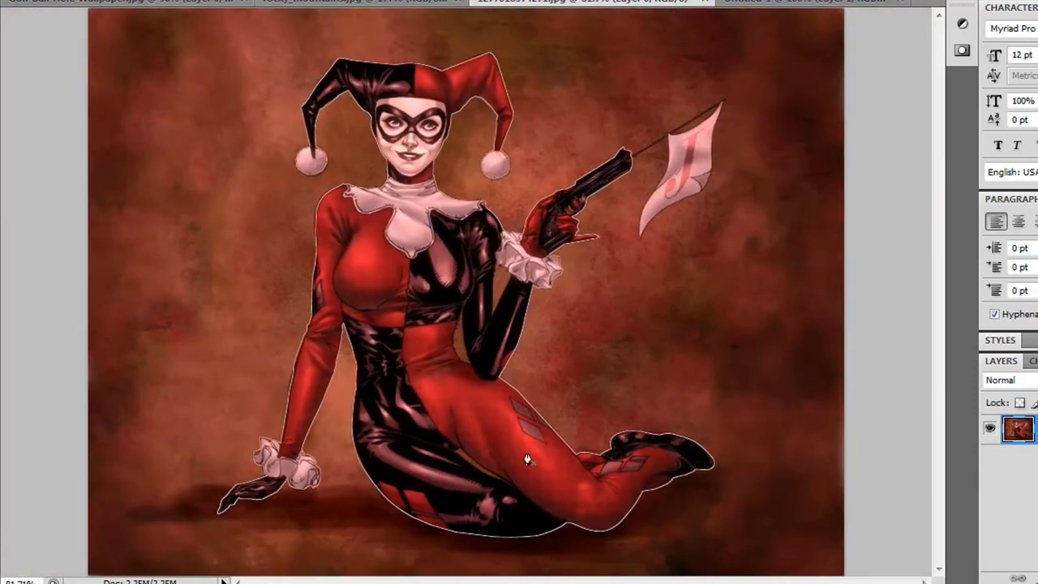
mouse_move(523, 429)
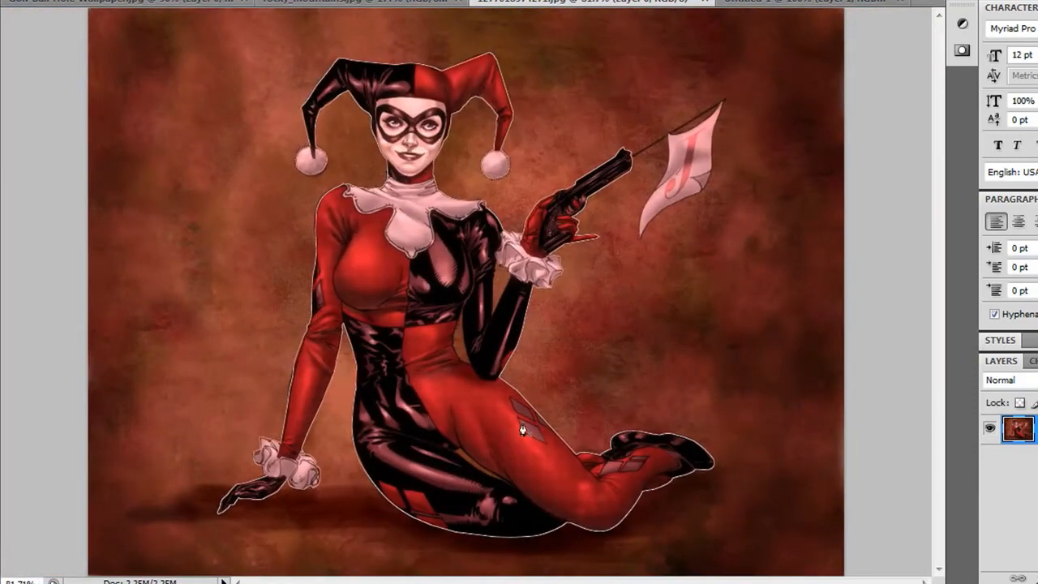
mouse_move(509, 364)
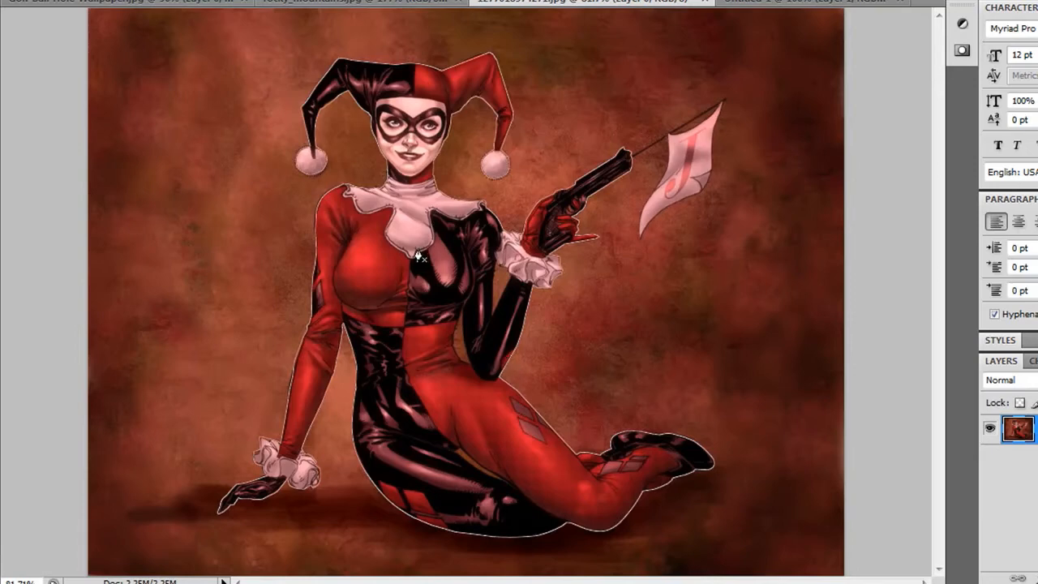
- Convert the traced path into a selection with a 0.5-pixel feather radius
right_click(418, 256)
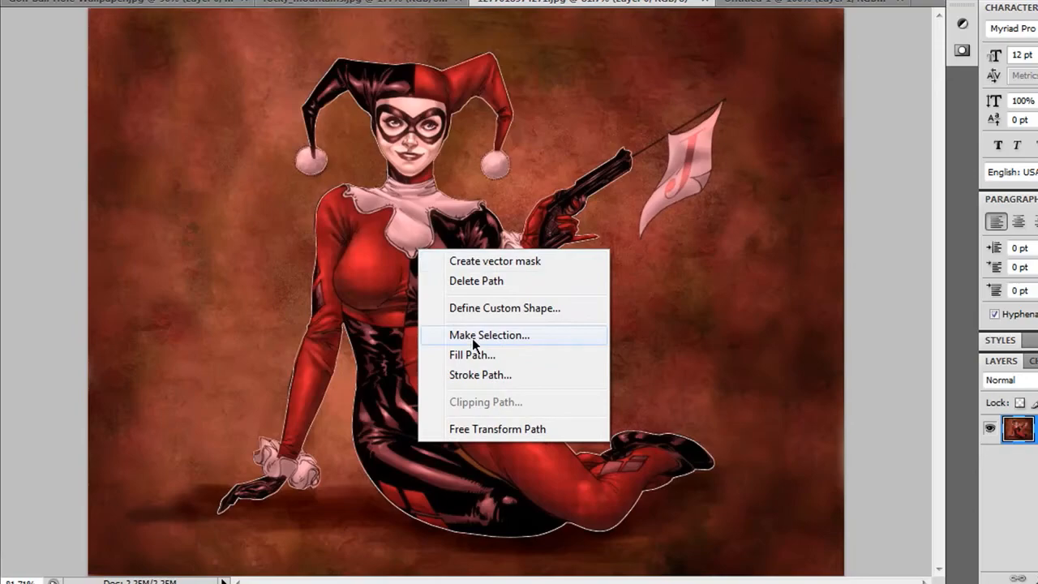
left_click(489, 334)
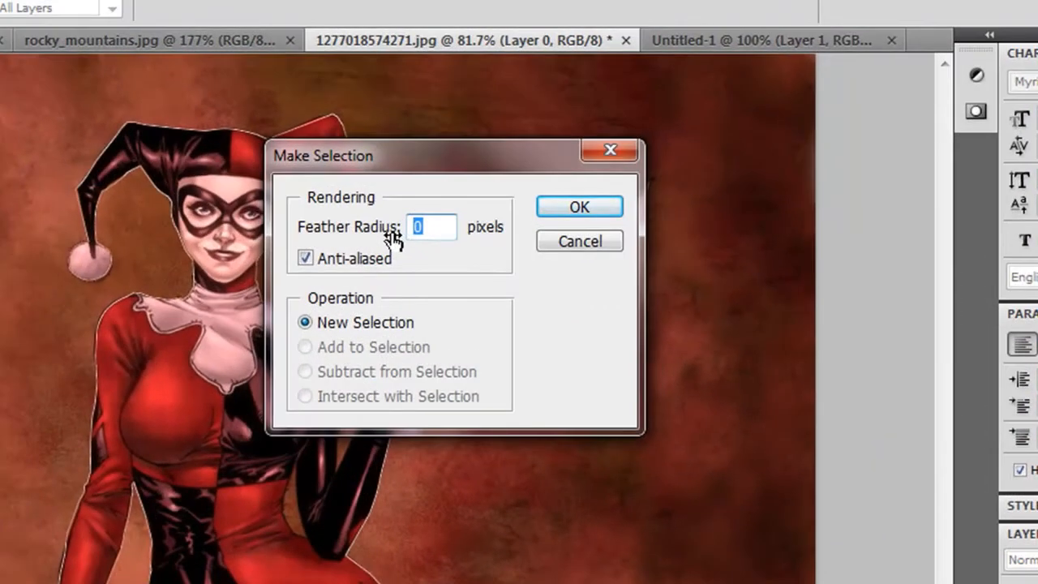
type(".5")
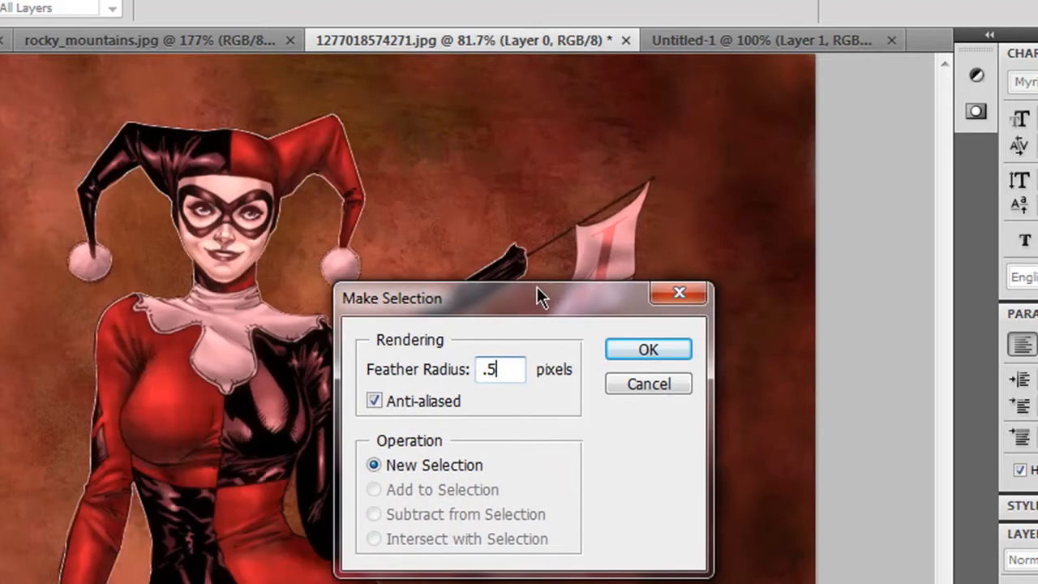
left_click_drag(539, 298, 480, 296)
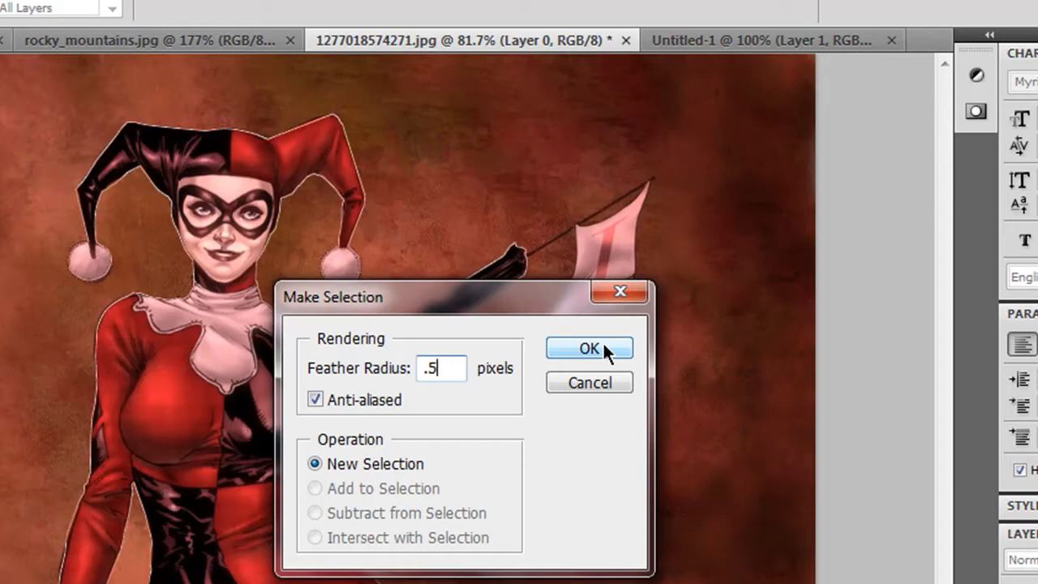
left_click(589, 348)
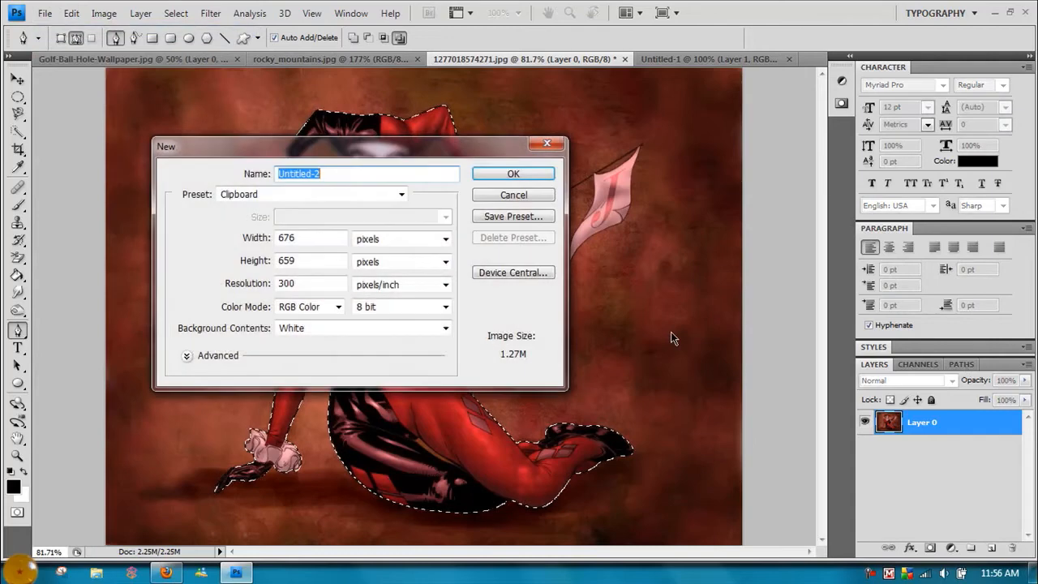
- Create the new document sized to the figure and delete its white Background layer
left_click(512, 173)
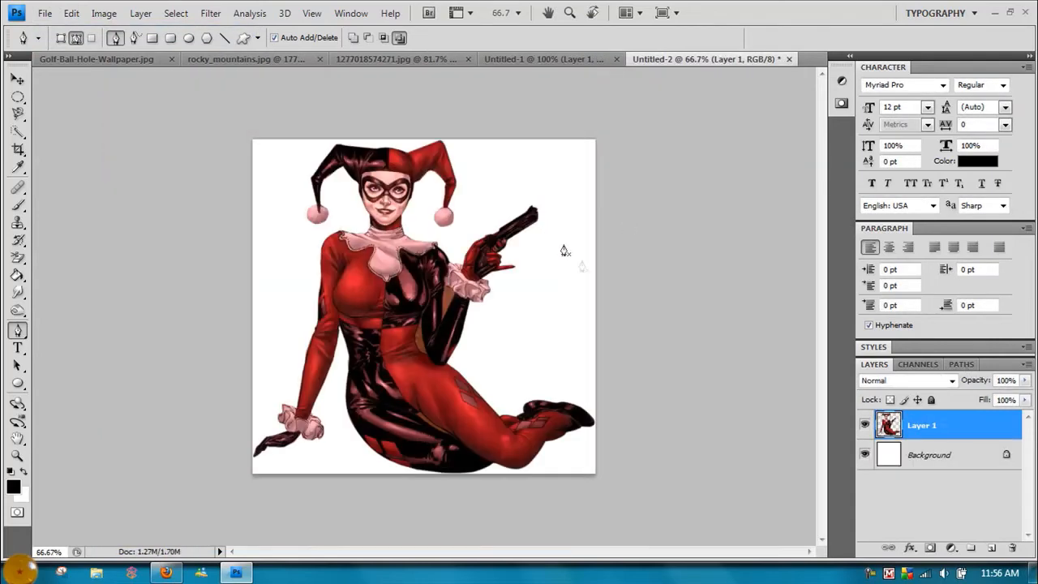
right_click(922, 425)
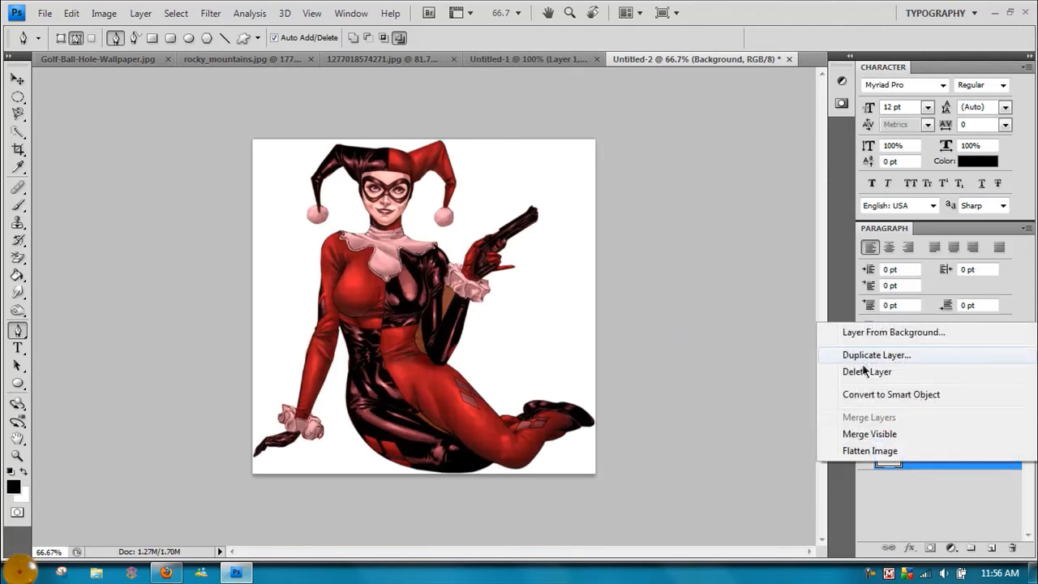
left_click(893, 332)
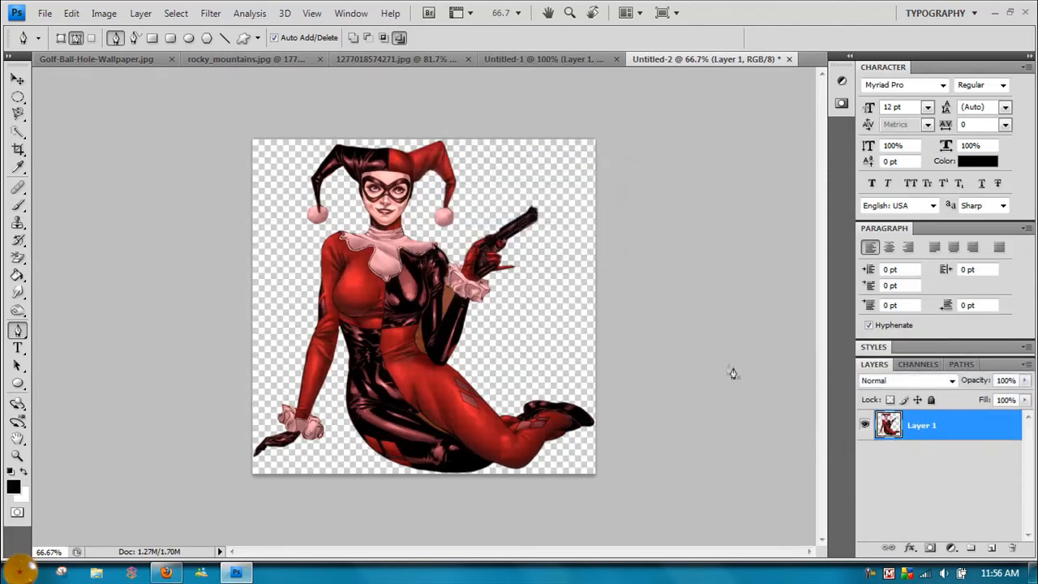
mouse_move(420, 357)
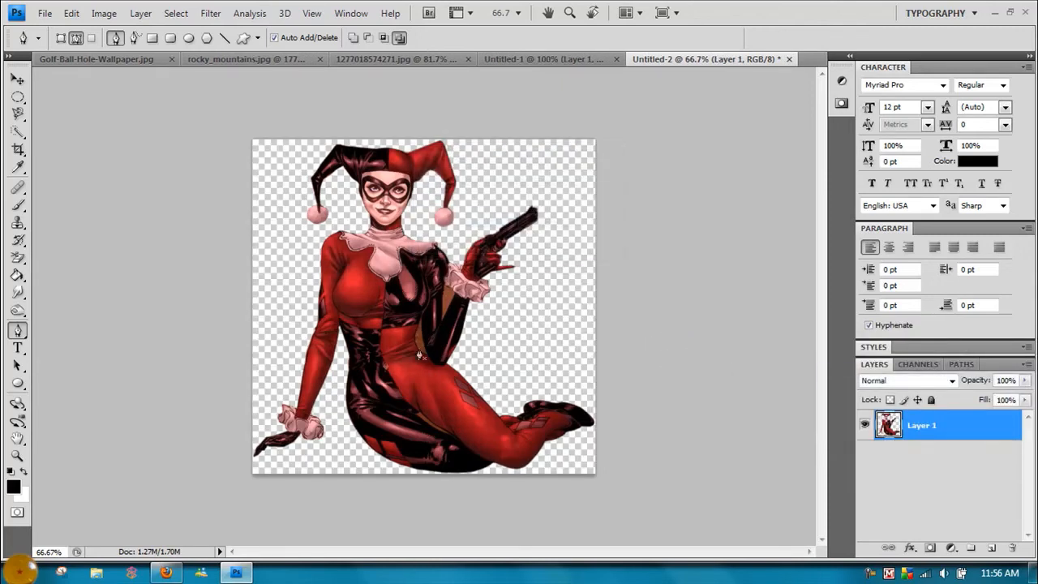
mouse_move(420, 430)
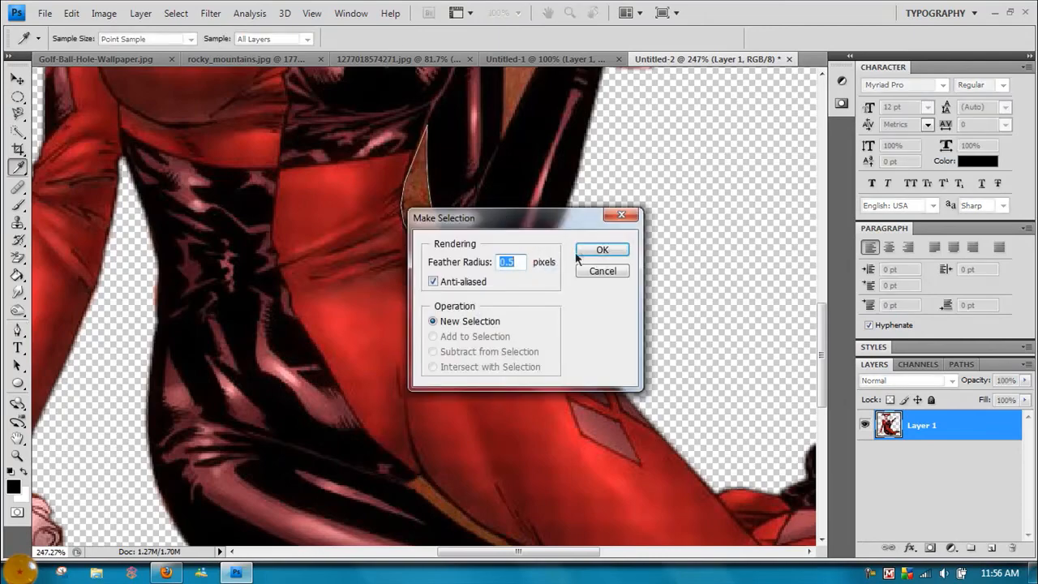
- Select the background sliver and bring up options for the triangular gap path
left_click(602, 250)
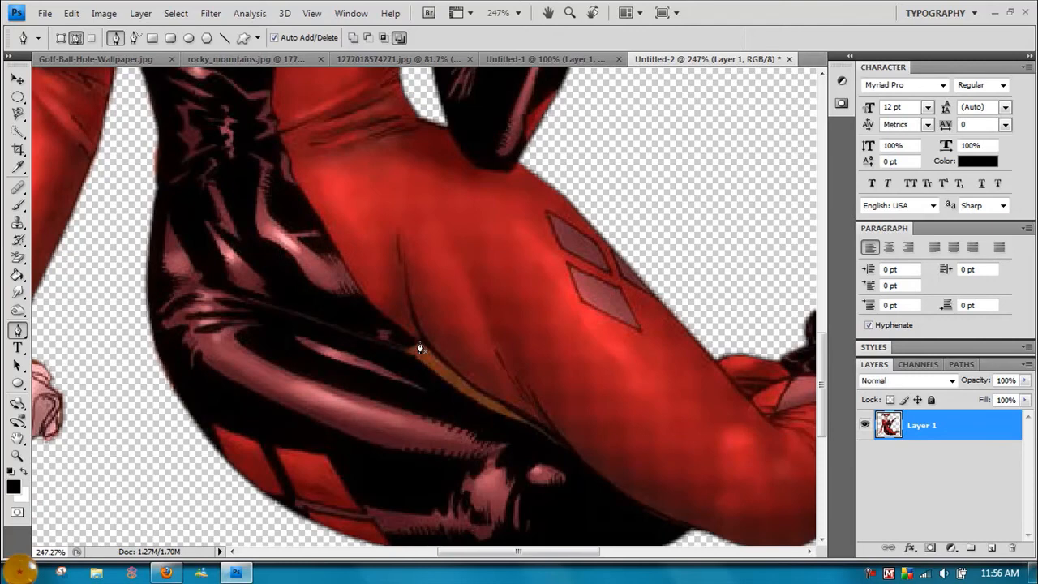
mouse_move(529, 434)
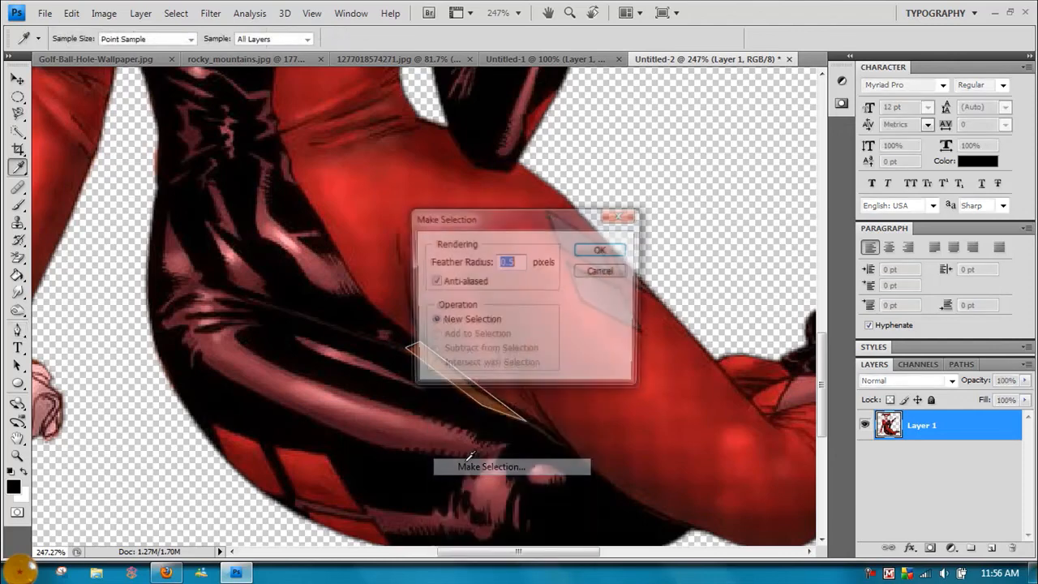
left_click(600, 249)
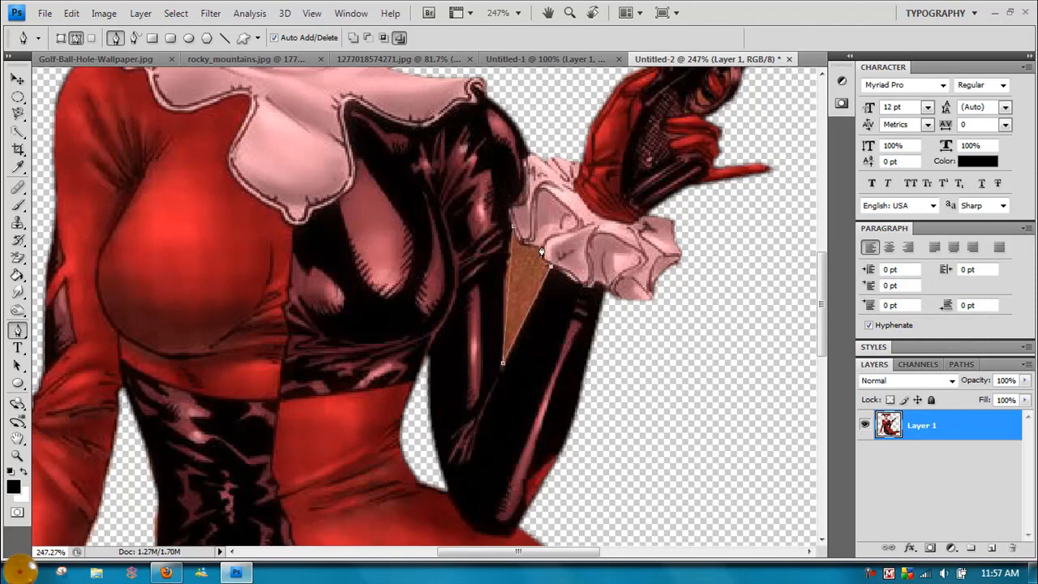
right_click(543, 252)
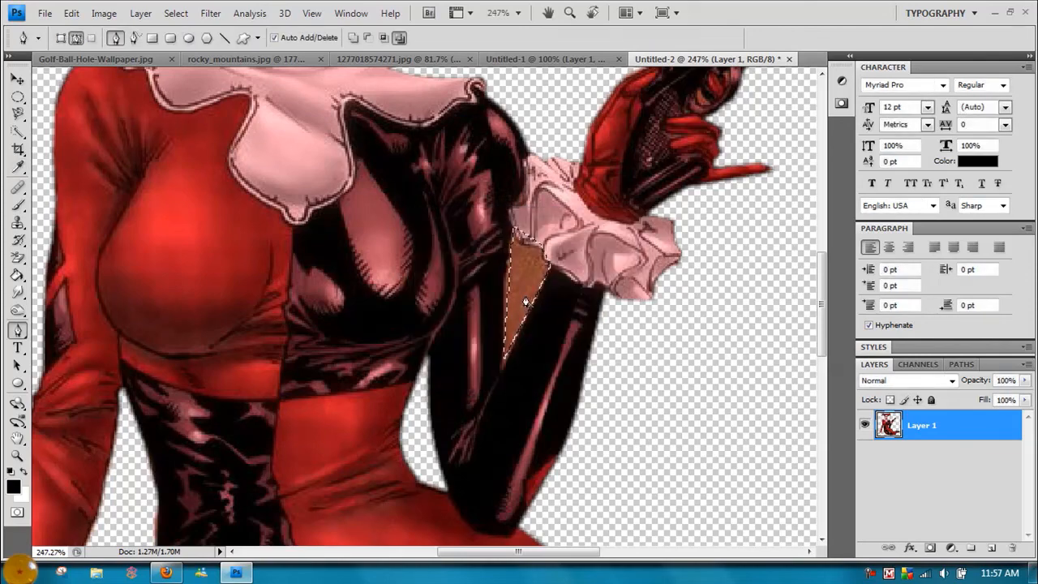
scroll("up", 3)
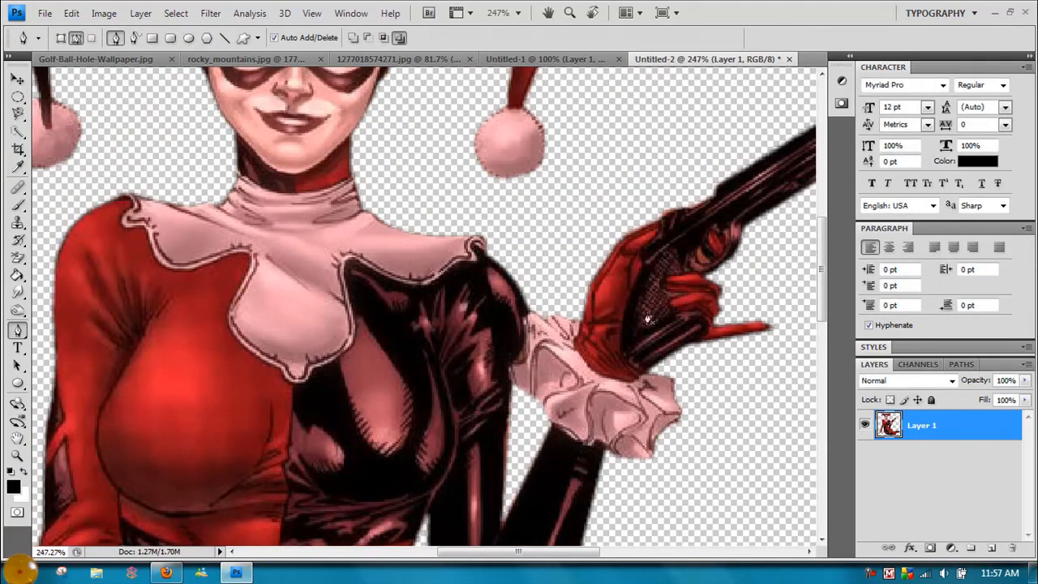
mouse_move(442, 397)
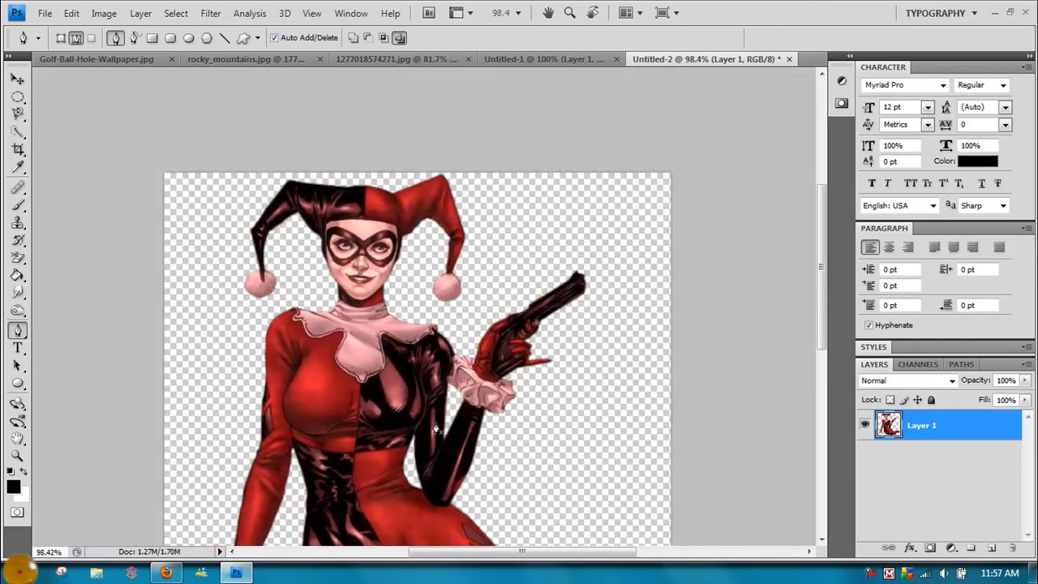
scroll("down", 3)
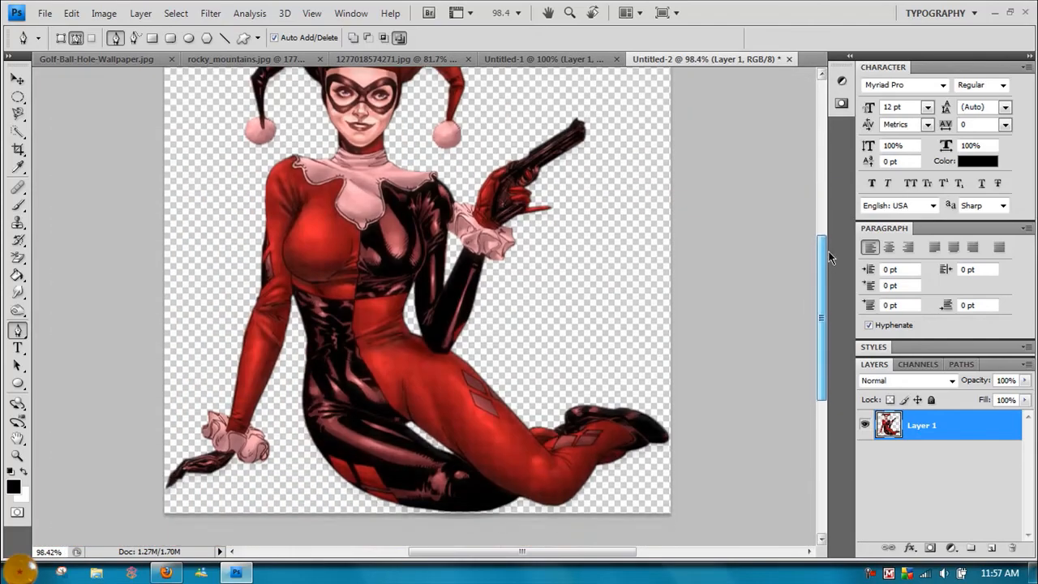